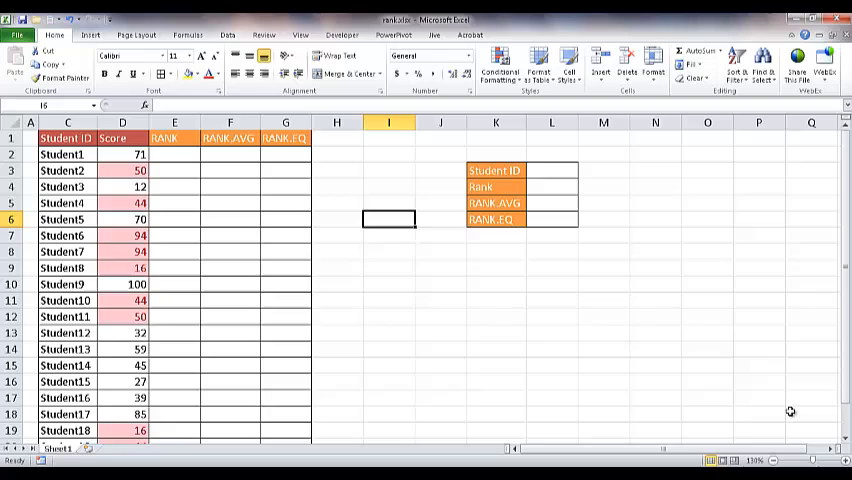
pyautogui.moveTo(252, 160)
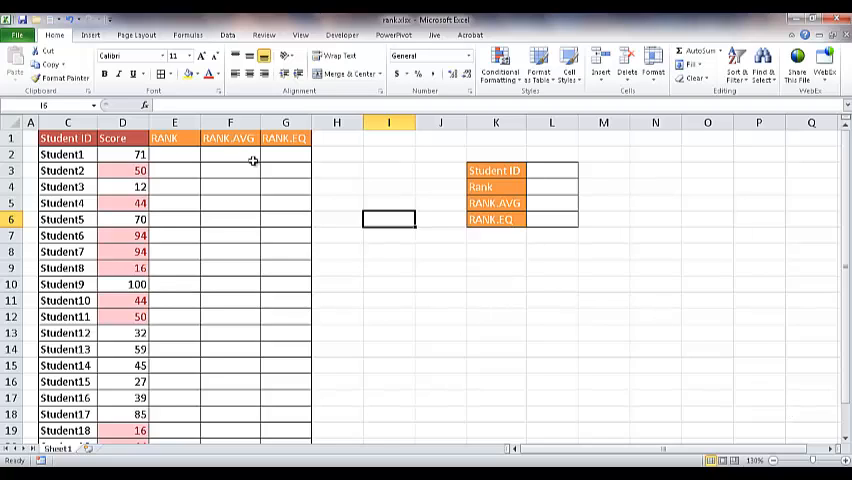
# - Review the RANK, RANK.AVG and RANK.EQ column headings to be filled
pyautogui.click(174, 138)
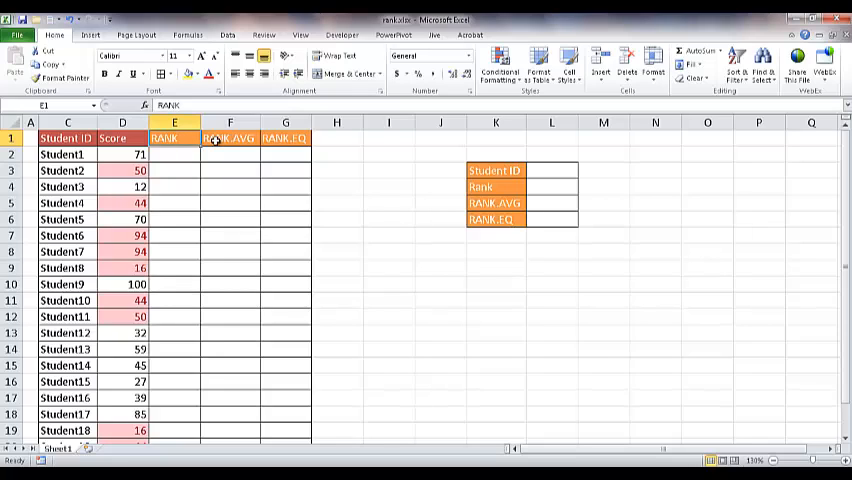
pyautogui.click(230, 138)
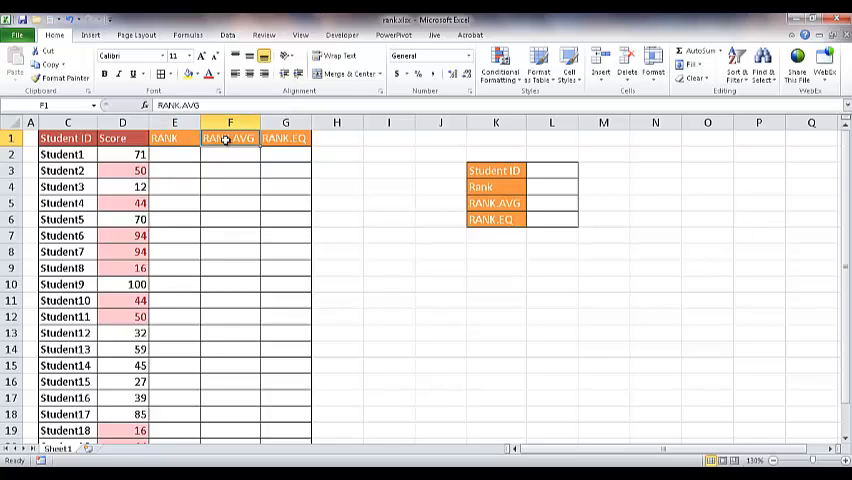
pyautogui.click(284, 138)
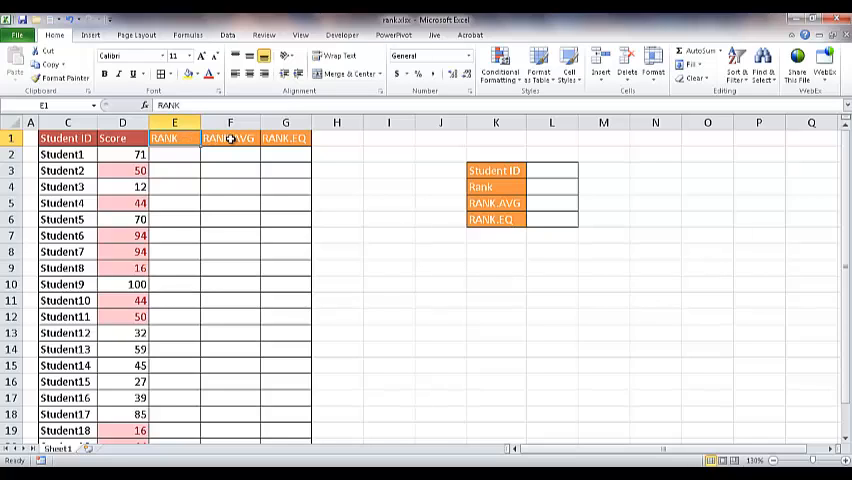
pyautogui.click(284, 136)
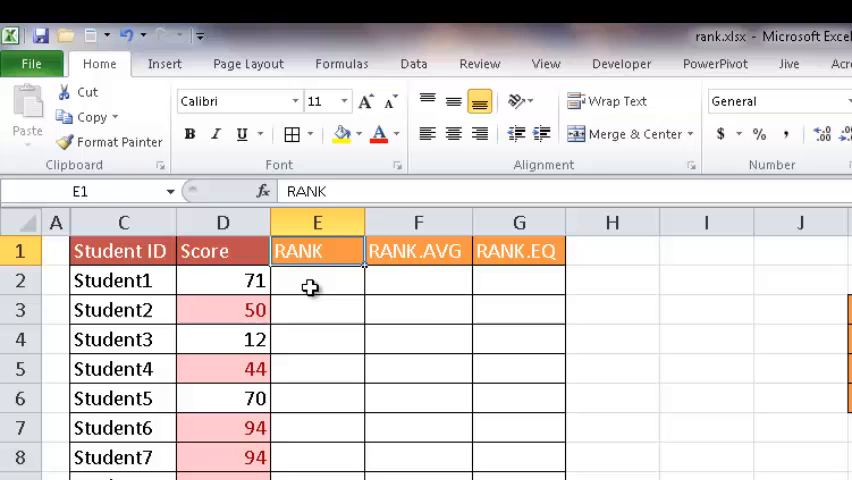
pyautogui.moveTo(164, 252)
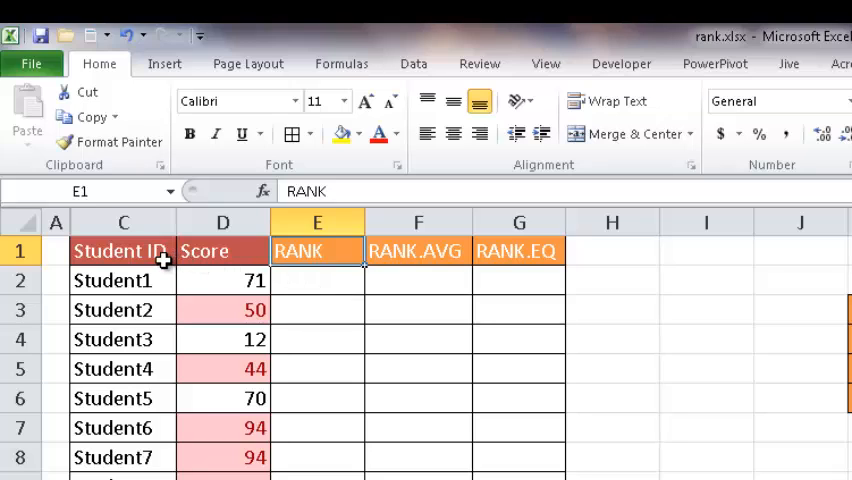
pyautogui.moveTo(228, 280)
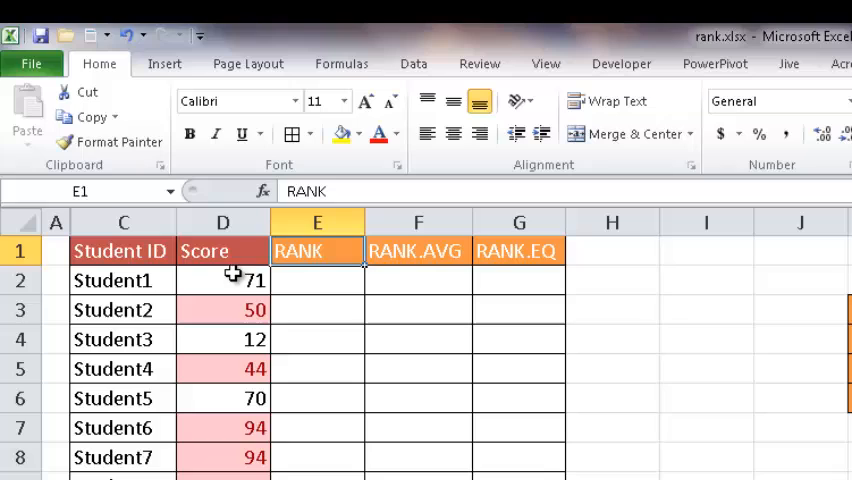
# - Start a =rank formula in Student1's rank cell E2
pyautogui.click(316, 280)
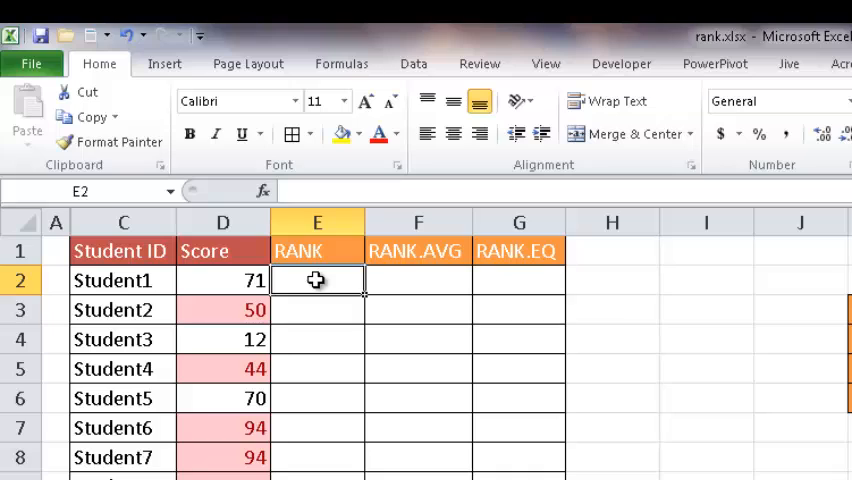
pyautogui.moveTo(320, 284)
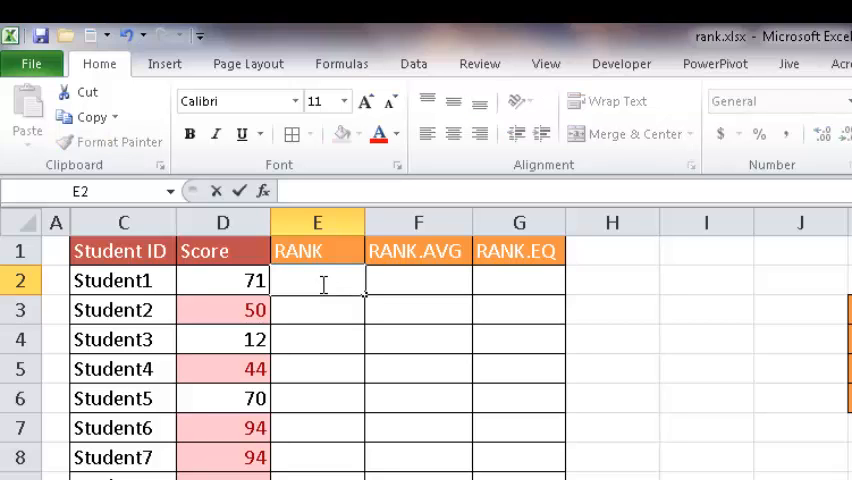
pyautogui.write('=rank')
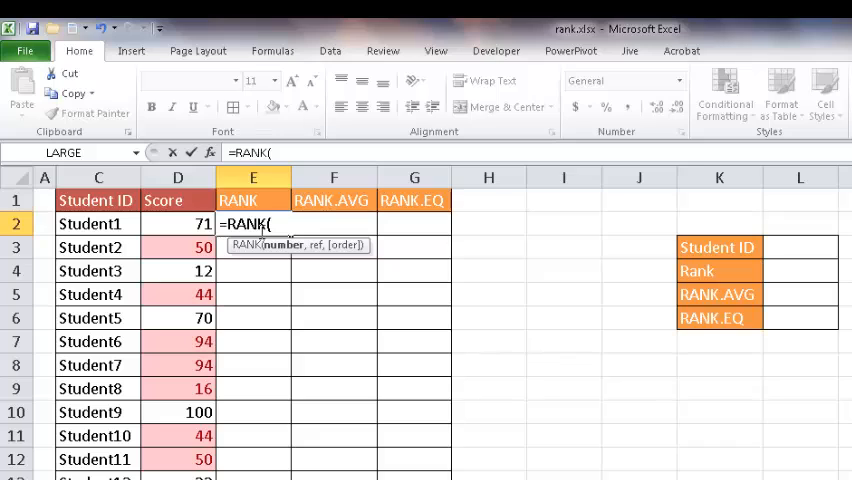
# - Give the RANK formula D2 as the number and the absolute range $D$2:$D$21 as the reference
pyautogui.click(176, 224)
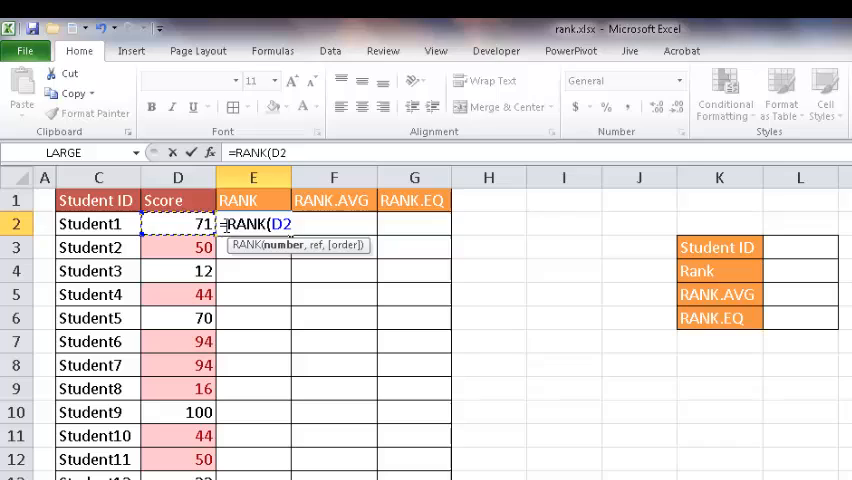
pyautogui.click(176, 224)
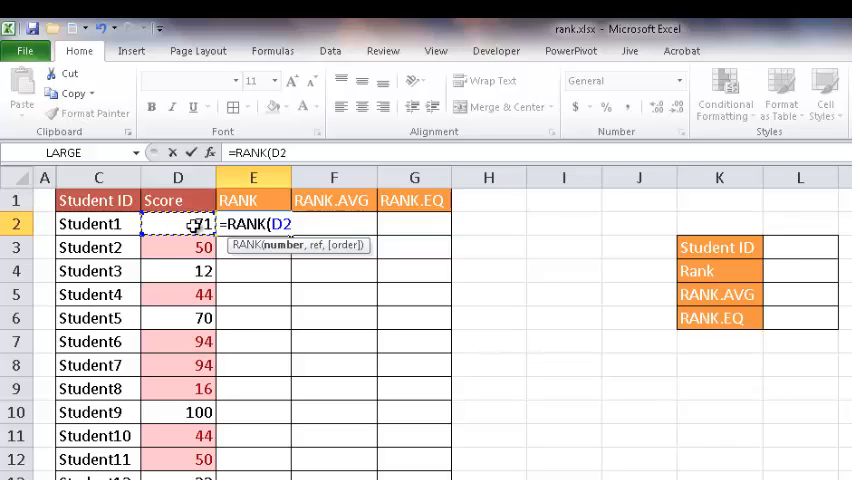
pyautogui.write(',')
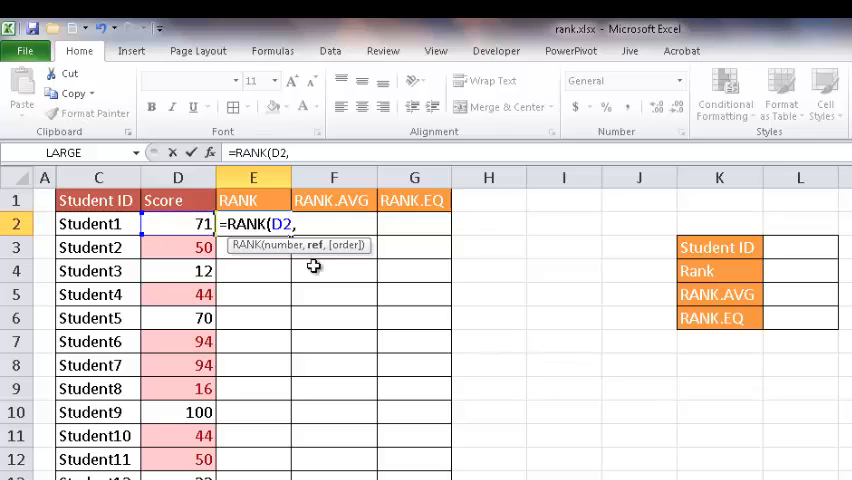
pyautogui.click(176, 224)
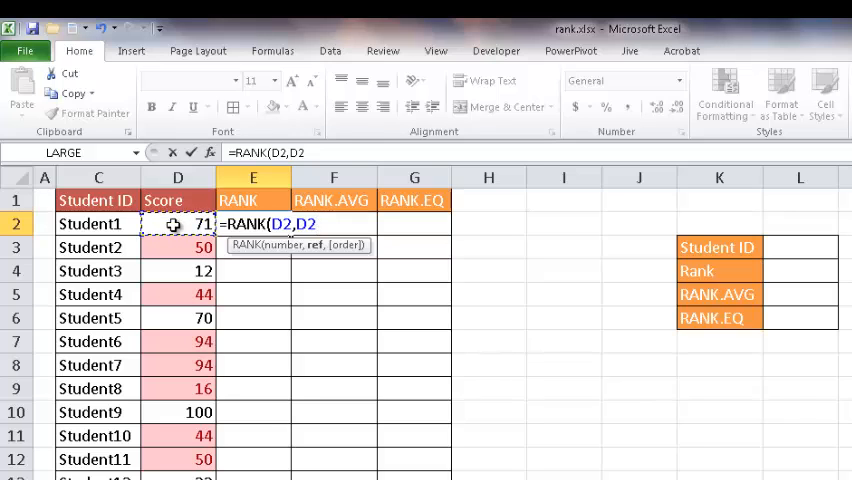
pyautogui.press('ctrl+shift+down')
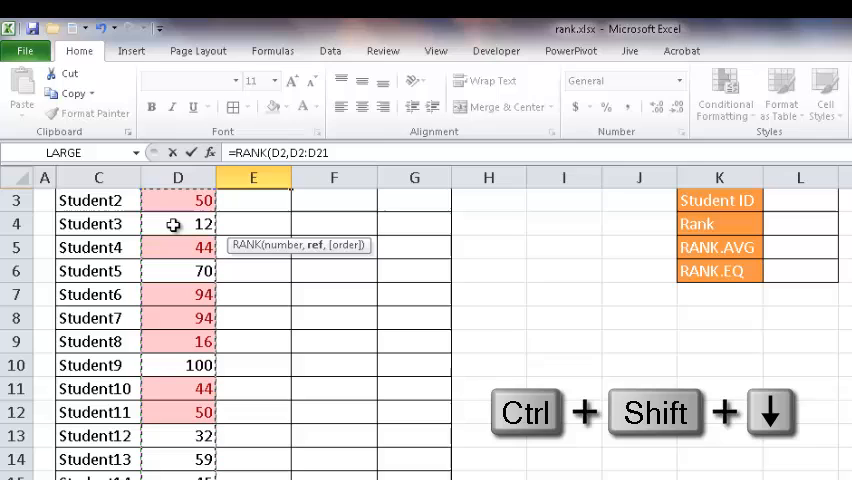
pyautogui.press('ctrl+shift+down')
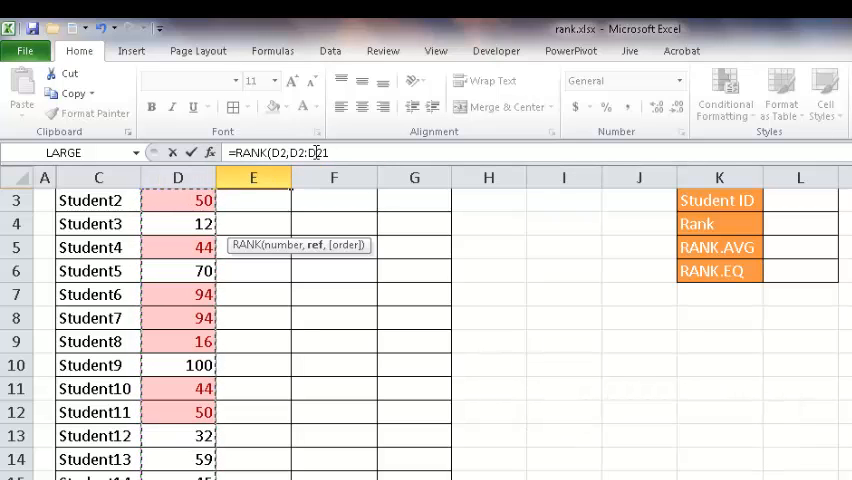
pyautogui.press('F4')
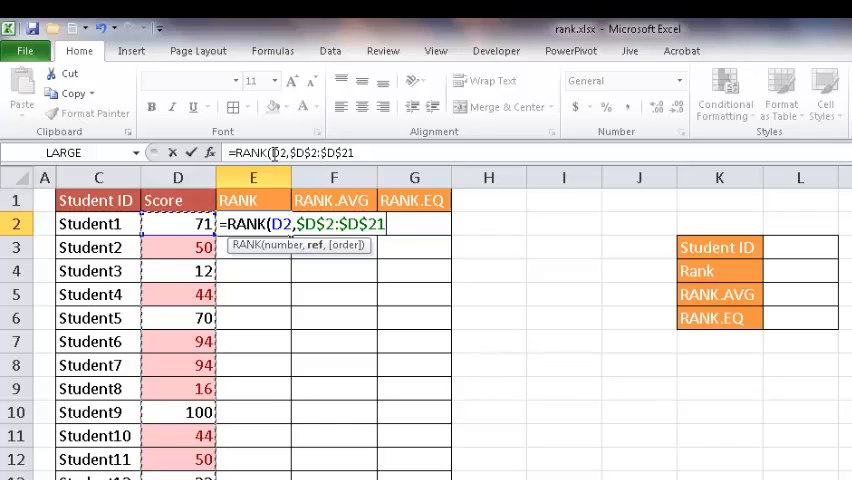
pyautogui.moveTo(268, 200)
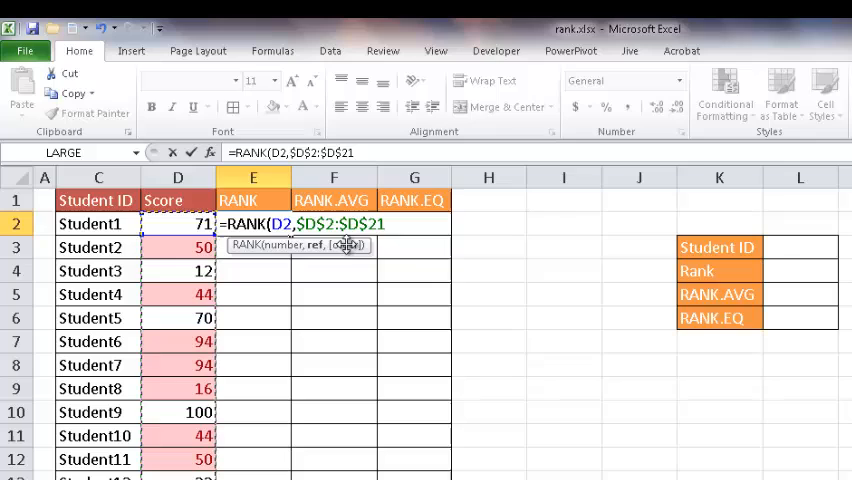
pyautogui.write(',')
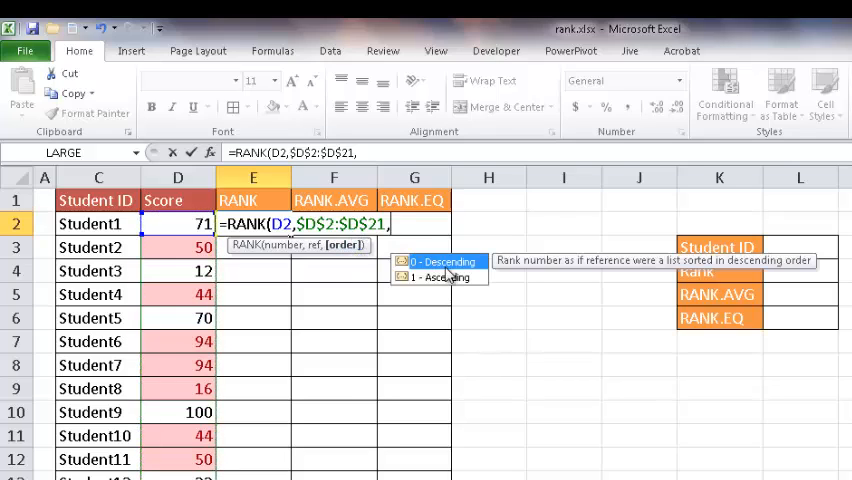
pyautogui.moveTo(442, 276)
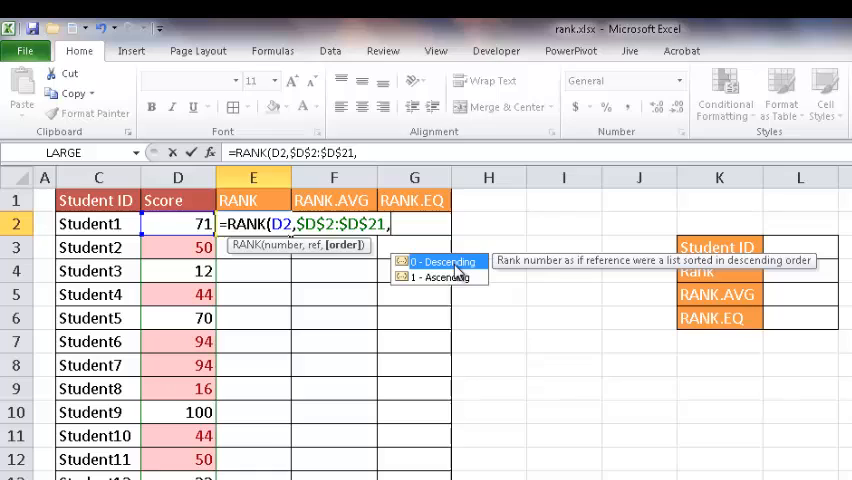
pyautogui.moveTo(456, 264)
pyautogui.write(')')
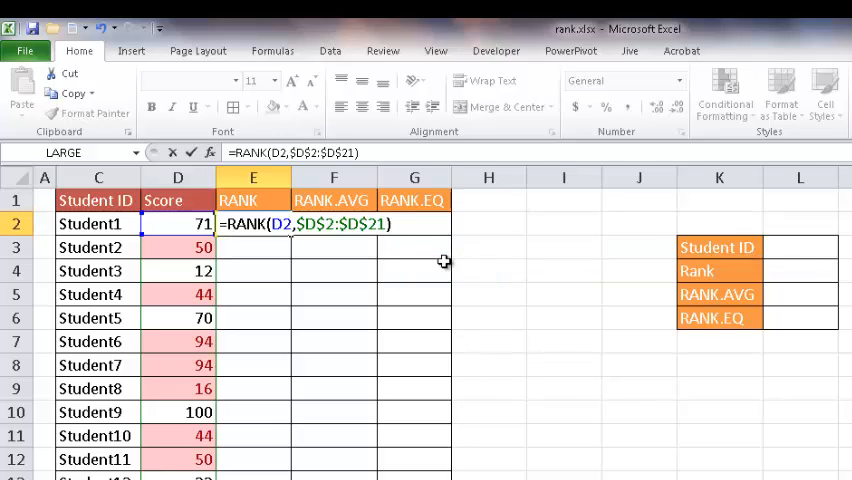
# - Confirm the RANK formula and copy it down, checking Student2's copied formula
pyautogui.press('Enter')
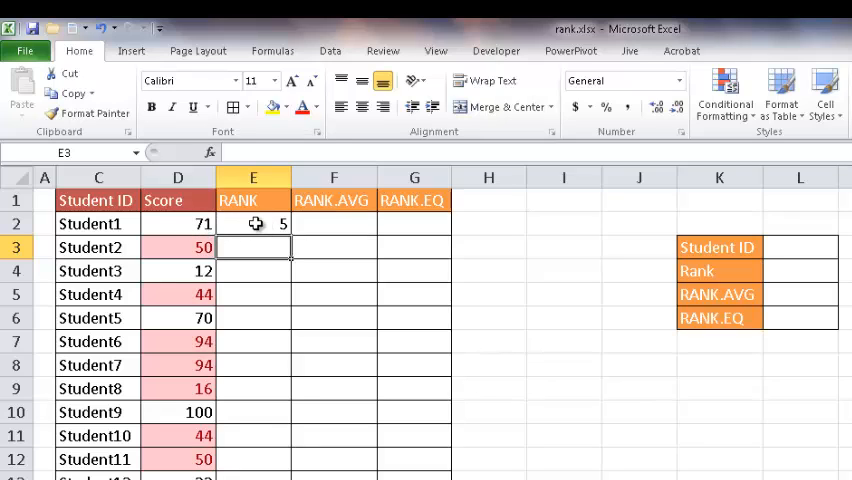
pyautogui.click(252, 224)
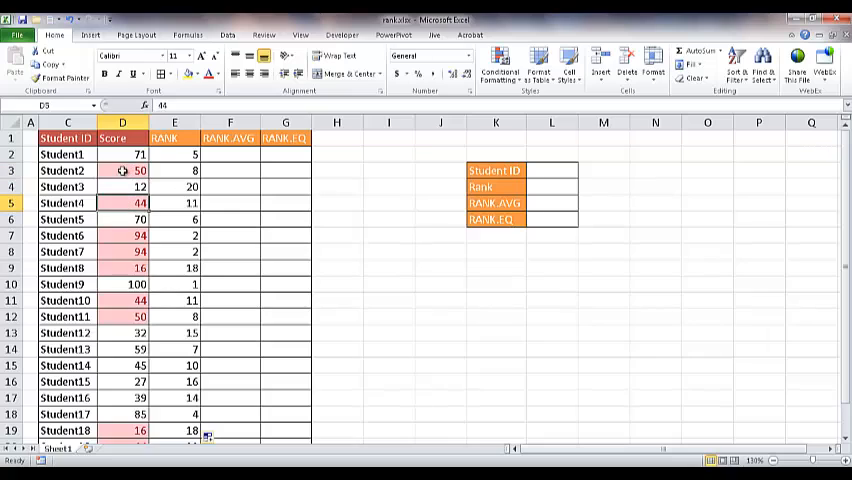
pyautogui.click(130, 176)
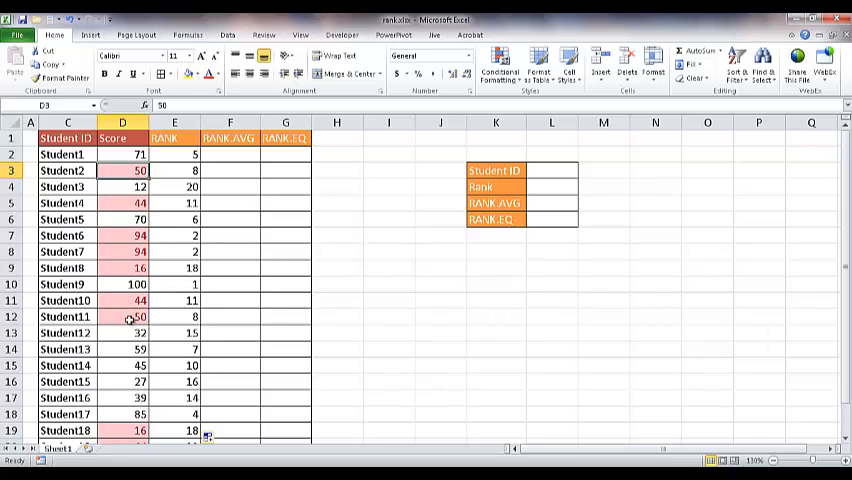
pyautogui.click(126, 316)
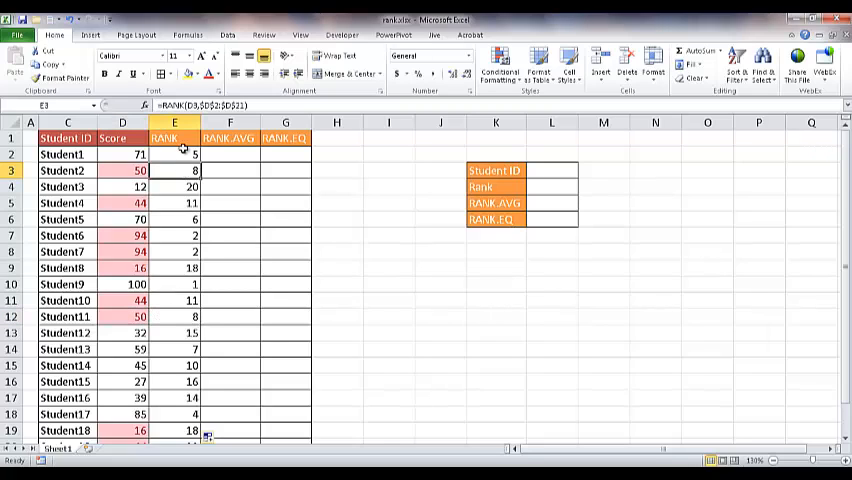
pyautogui.moveTo(180, 138)
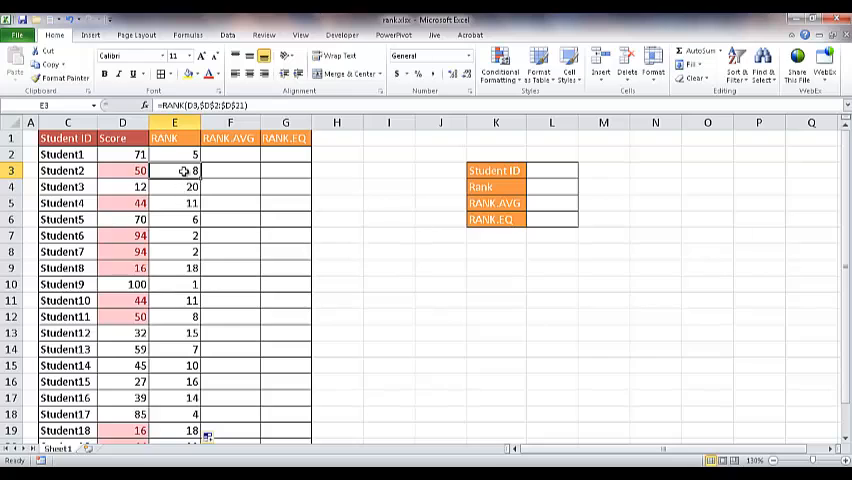
# - Review the filled rank results, such as 5 for Student1 and 1 for Student9
pyautogui.moveTo(174, 154); pyautogui.dragTo(174, 430)
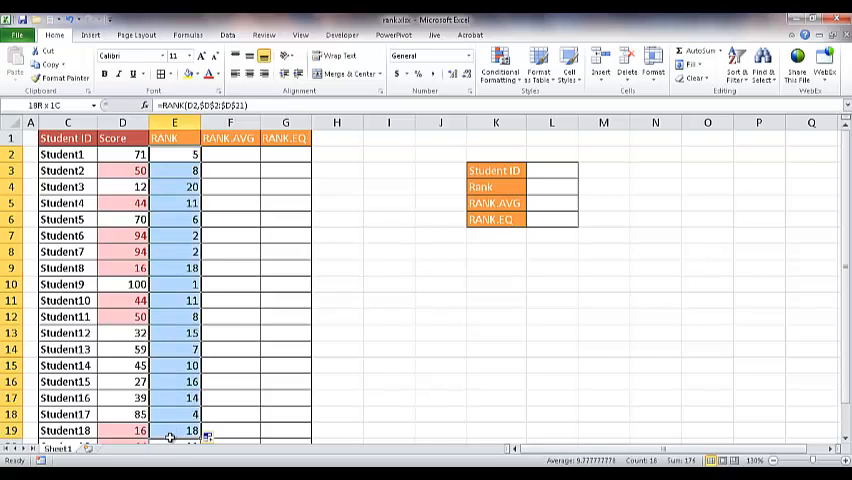
pyautogui.scroll(-3)
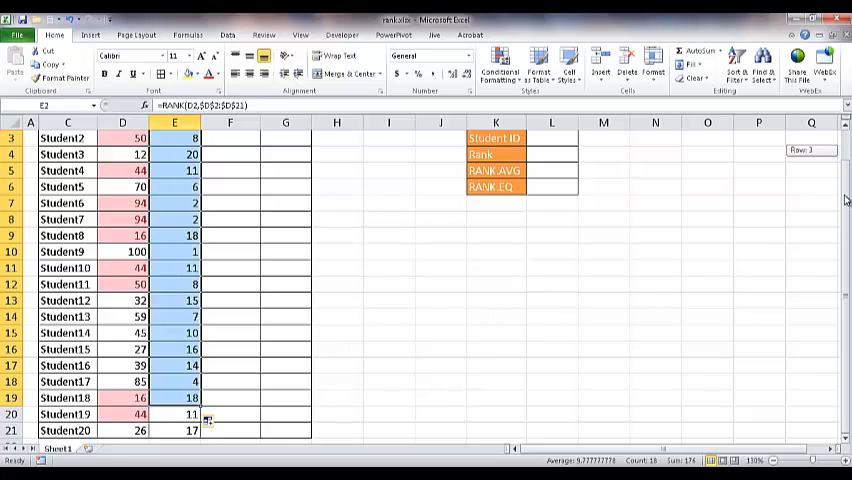
pyautogui.scroll(3)
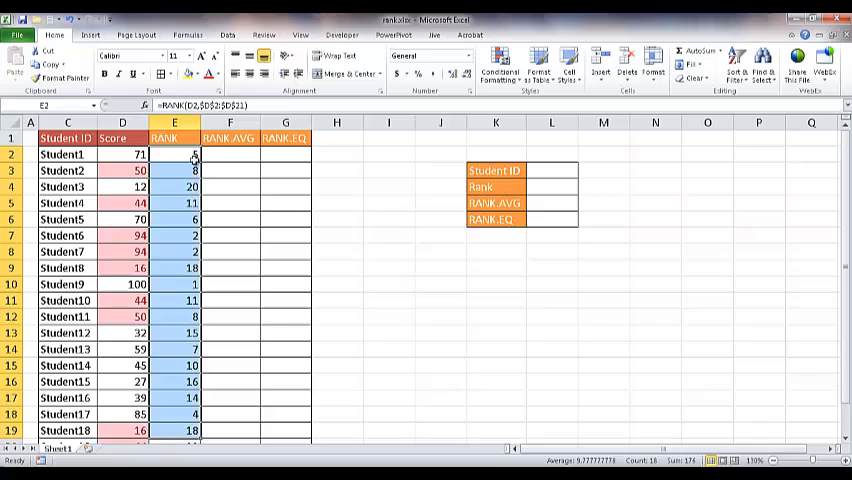
pyautogui.click(228, 154)
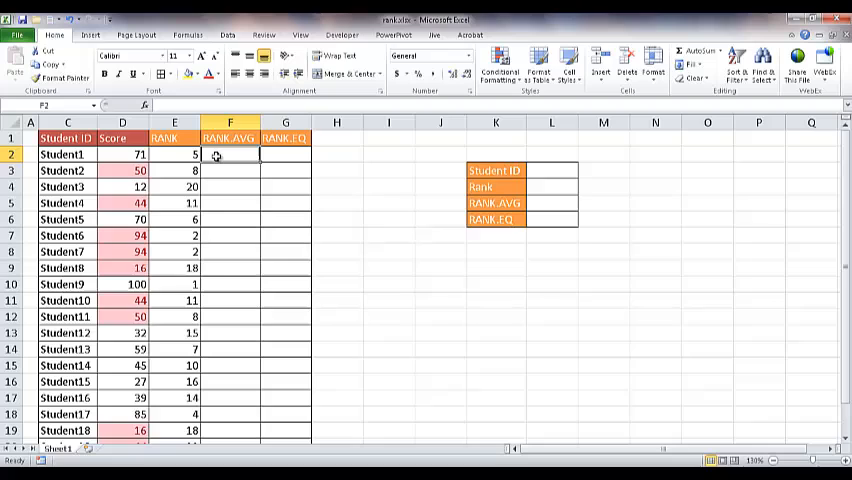
# - Enter =RANK.AVG(D2,$D$2:$D$21) in F2, returning 5 for Student1
pyautogui.write('=rank')
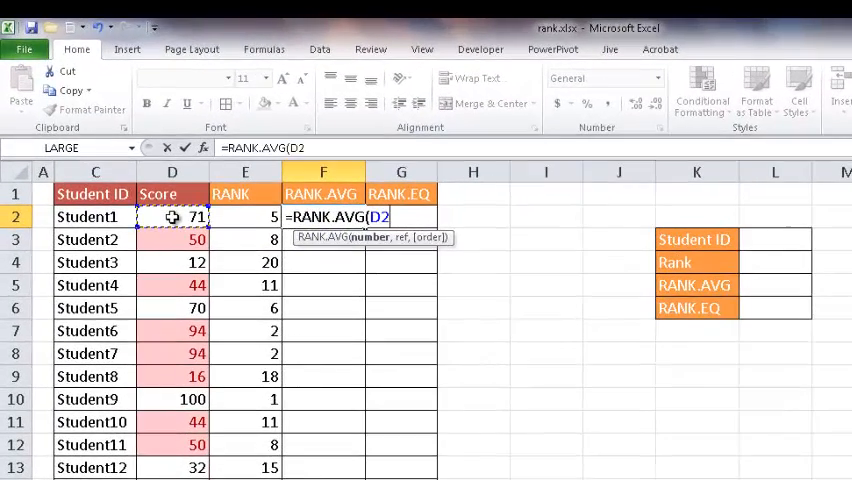
pyautogui.write(',')
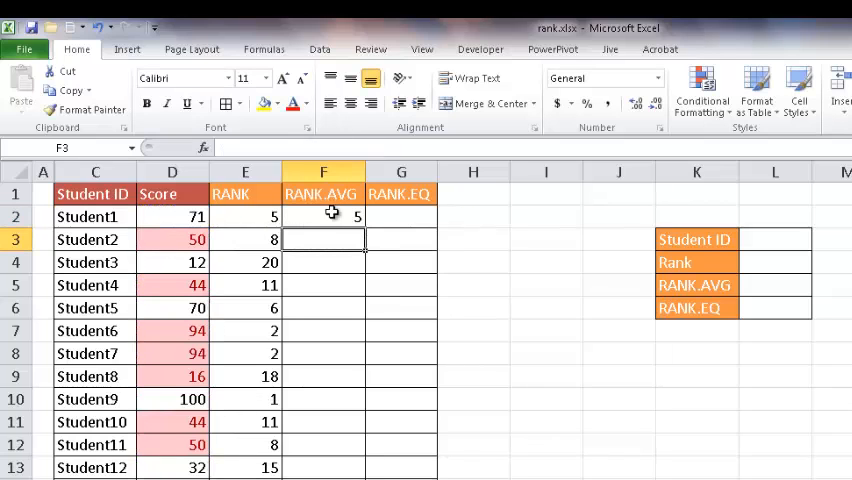
pyautogui.moveTo(324, 220)
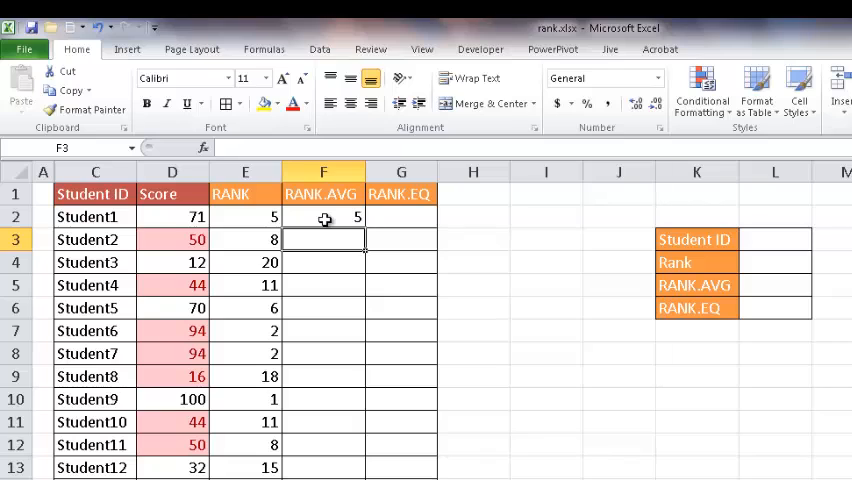
pyautogui.click(322, 216)
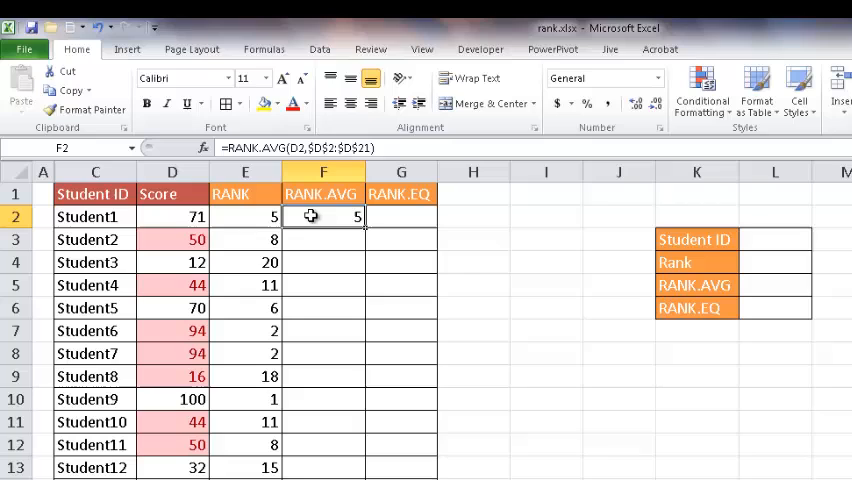
pyautogui.moveTo(380, 232)
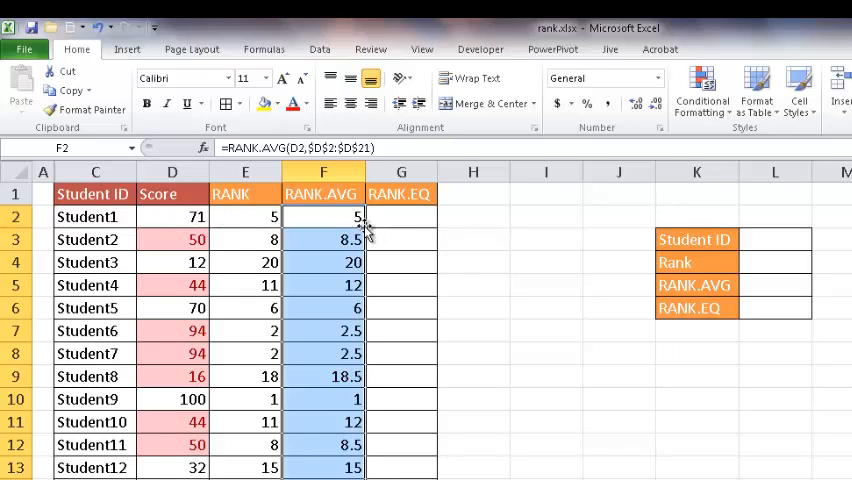
# - Check the filled RANK.AVG results, with tied scores averaging to 8.5 and 2.5
pyautogui.click(322, 240)
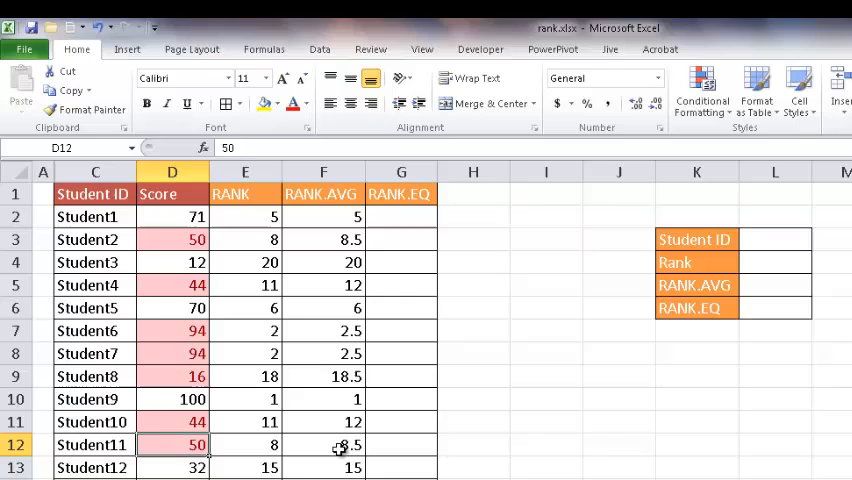
pyautogui.click(332, 444)
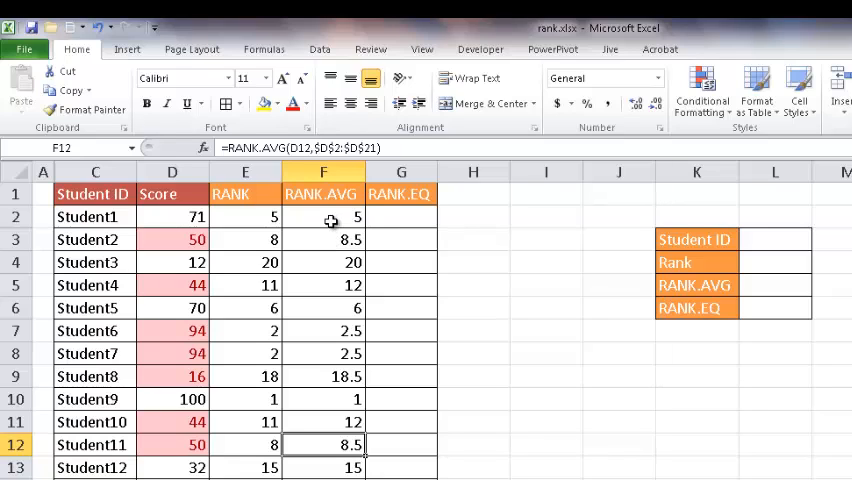
pyautogui.moveTo(332, 238)
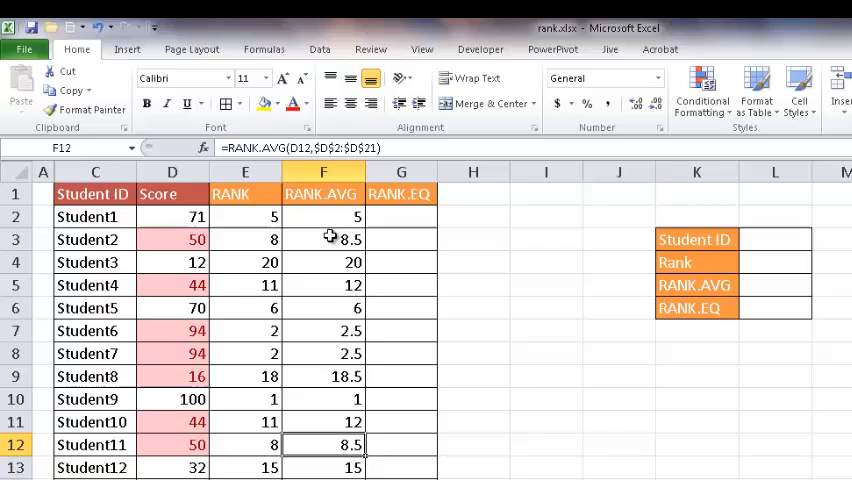
pyautogui.click(322, 330)
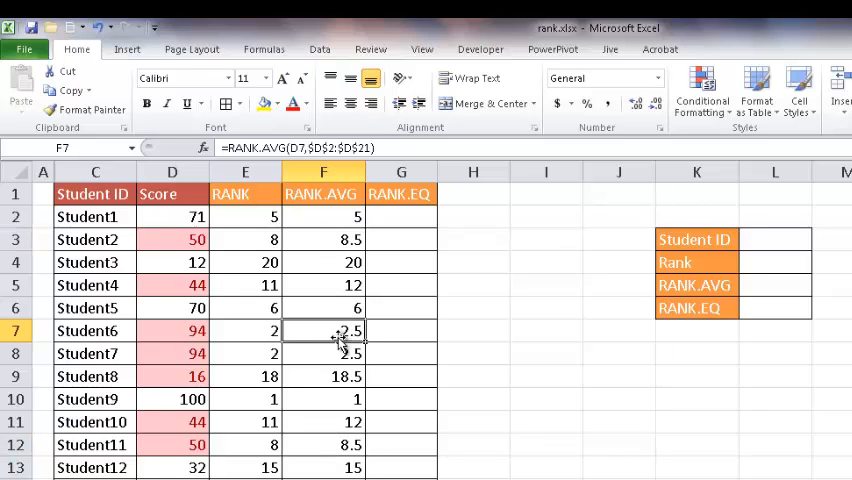
pyautogui.click(322, 352)
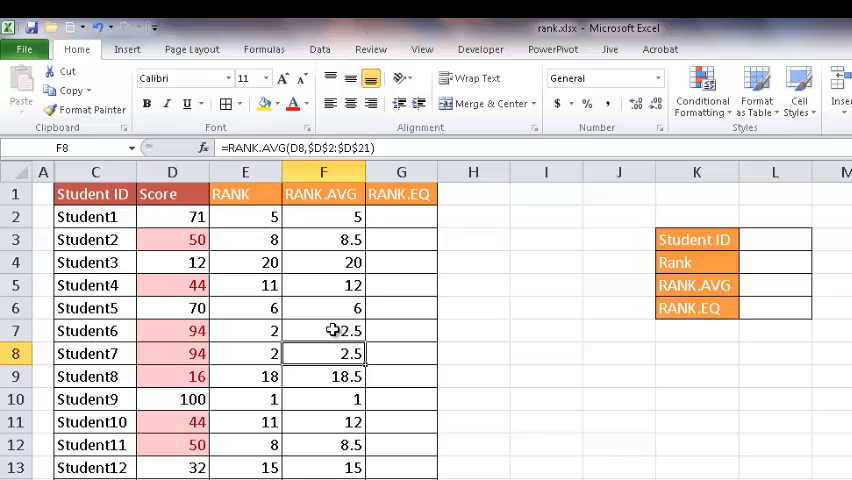
pyautogui.moveTo(338, 228)
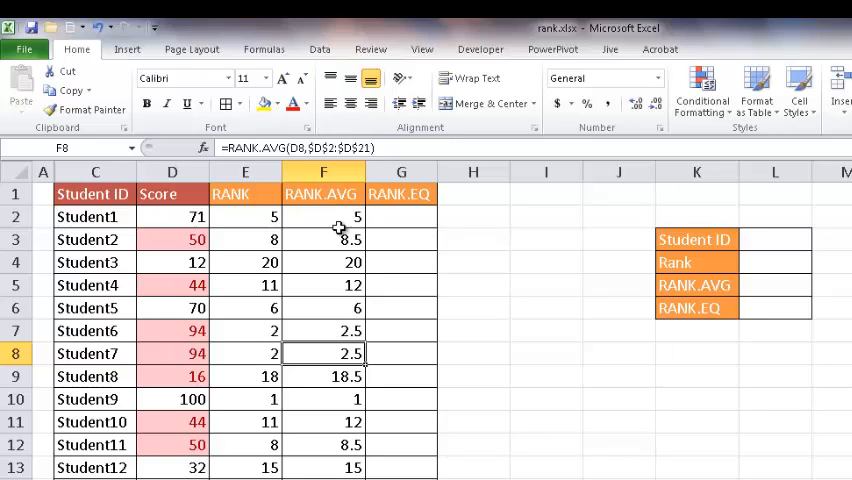
pyautogui.click(322, 216)
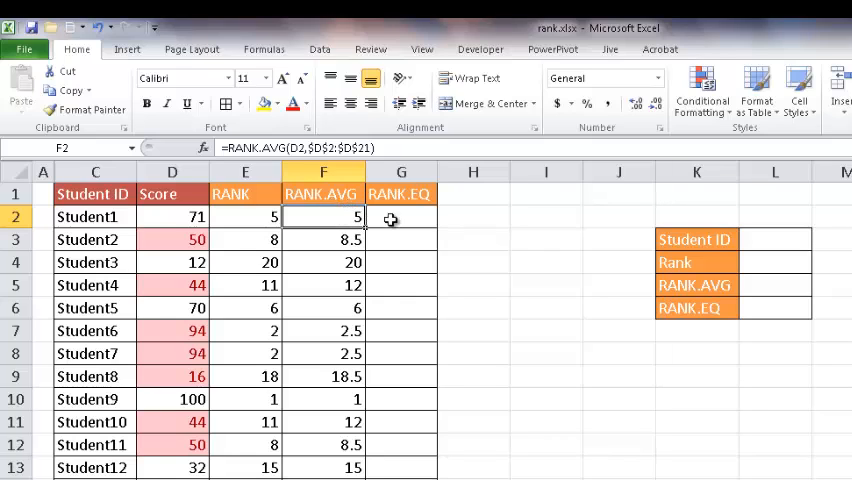
pyautogui.moveTo(392, 194)
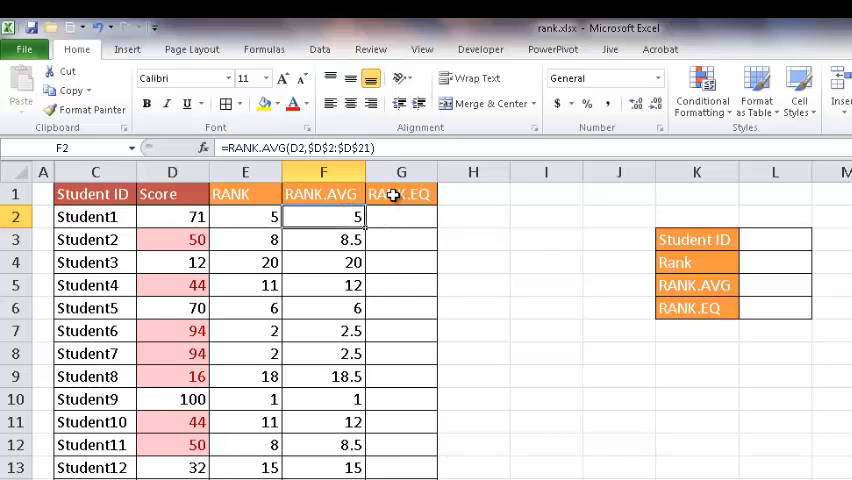
# - Enter =RANK.EQ(D2,$D$2:$D$21) in Student1's RANK.EQ cell G2
pyautogui.click(400, 216)
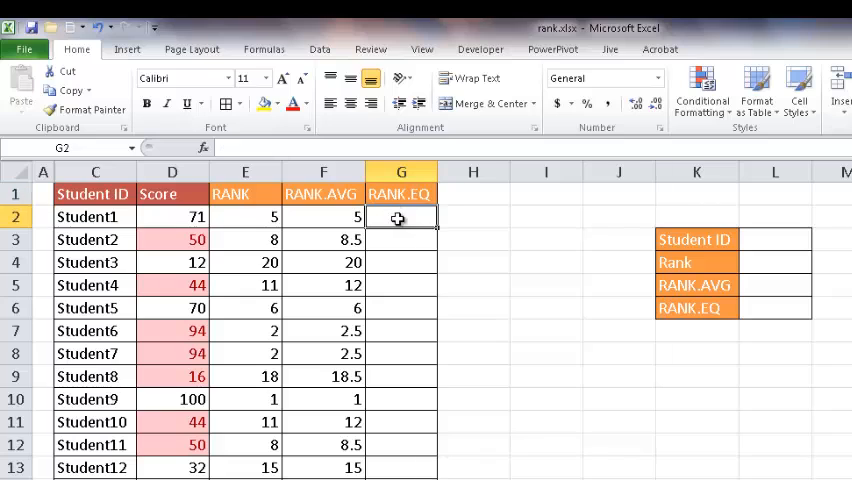
pyautogui.moveTo(244, 194)
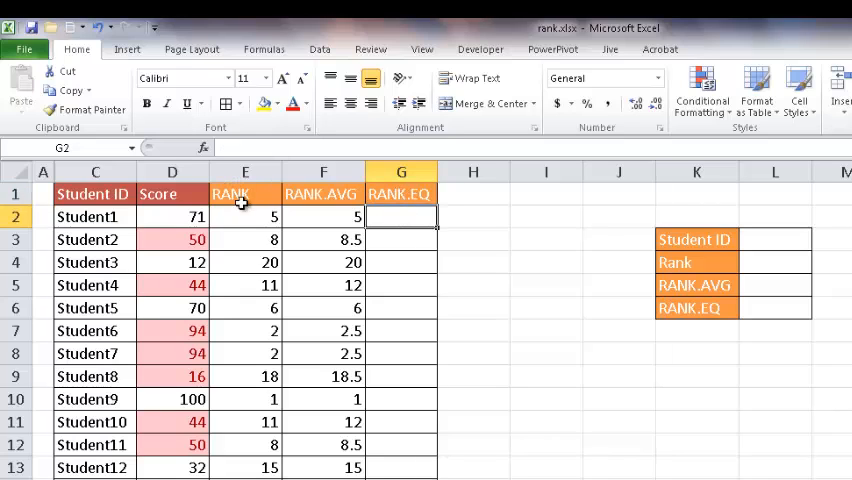
pyautogui.moveTo(248, 212)
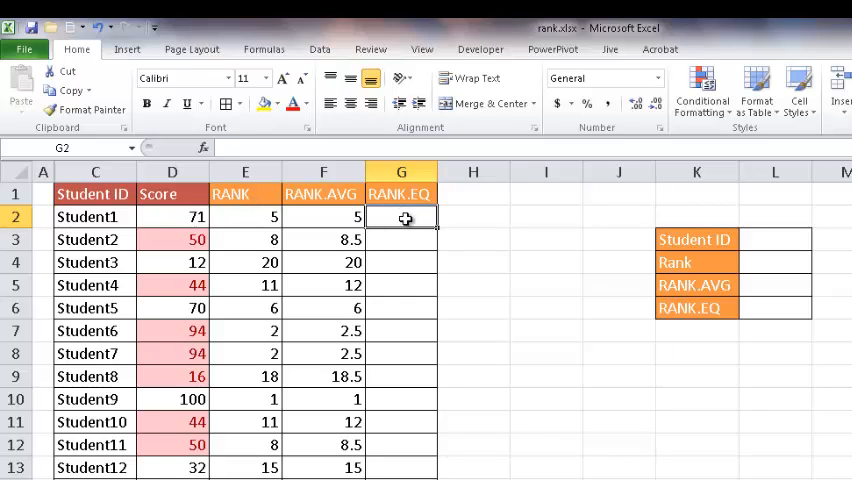
pyautogui.moveTo(416, 216)
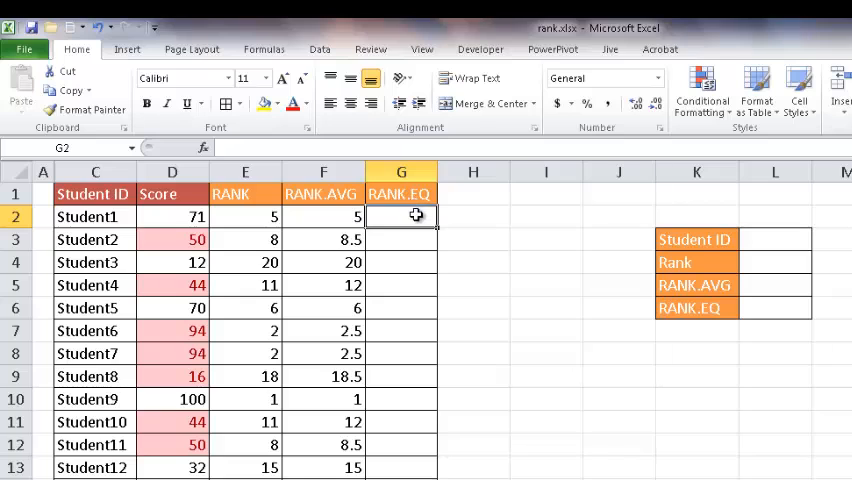
pyautogui.write('=')
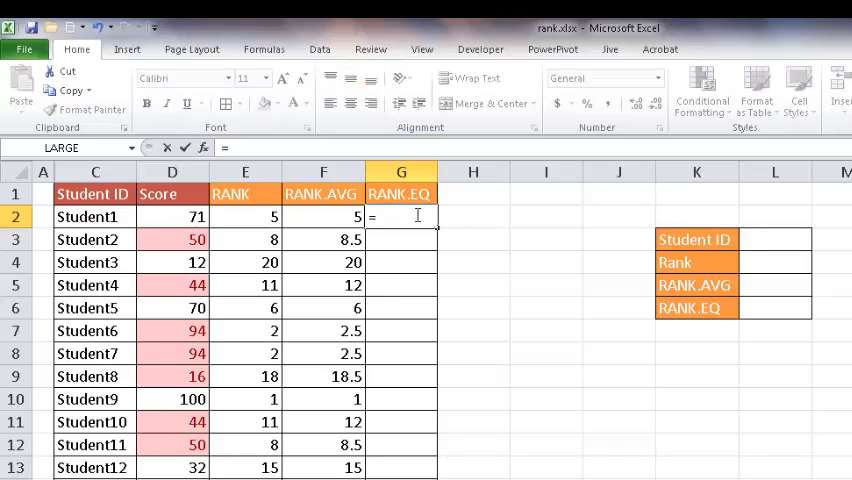
pyautogui.write('ran')
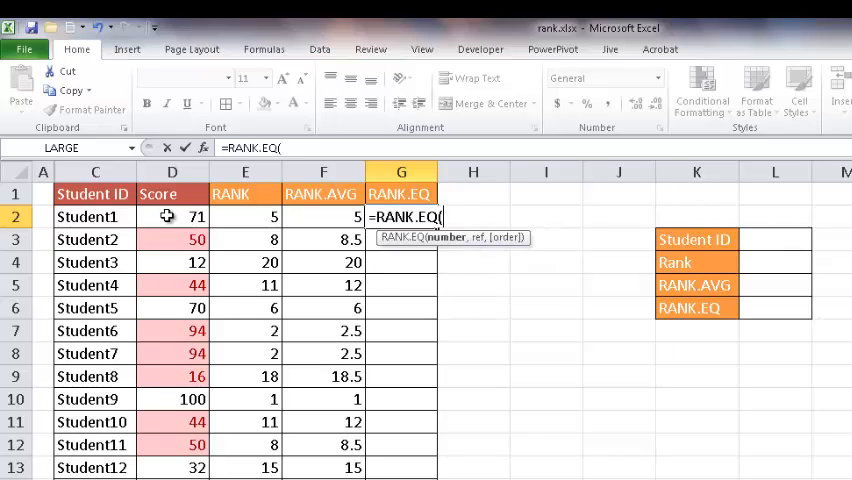
pyautogui.click(172, 216)
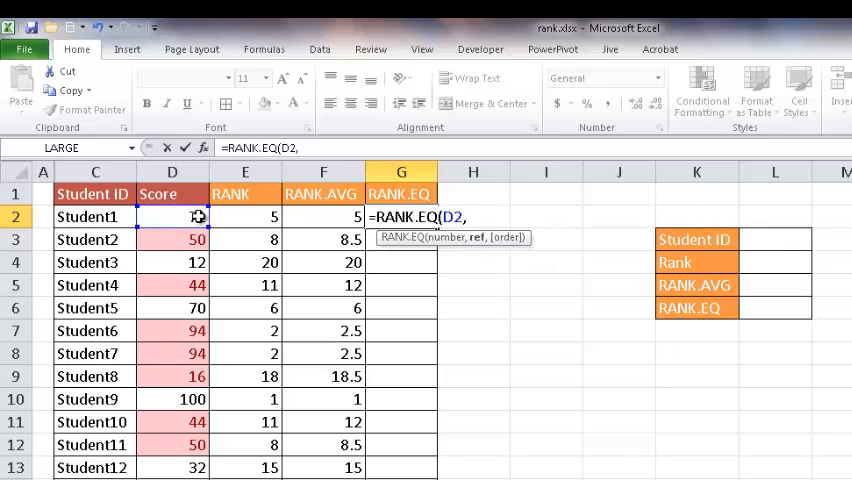
pyautogui.click(172, 216)
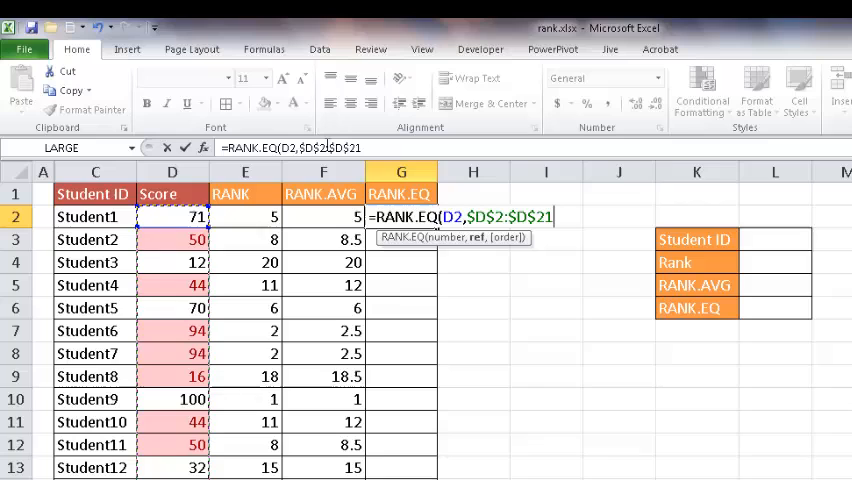
pyautogui.press('Enter')
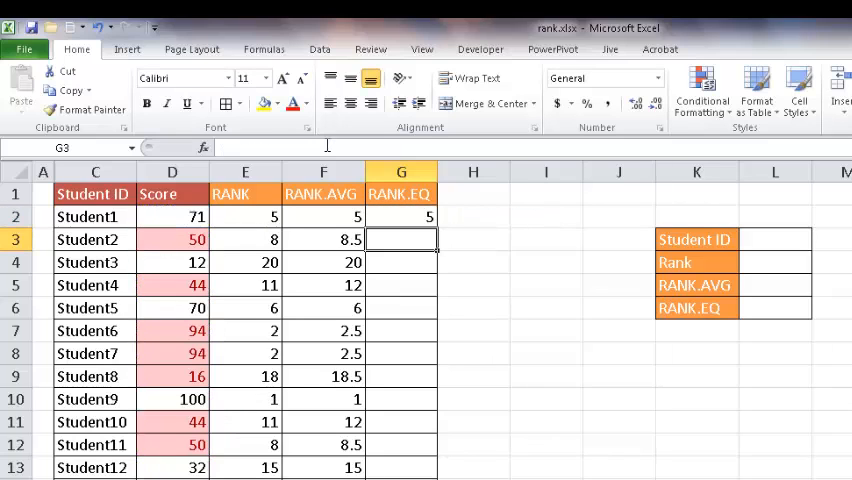
# - Fill RANK.EQ down and check tied results share ranks like 8 and 2
pyautogui.click(400, 216)
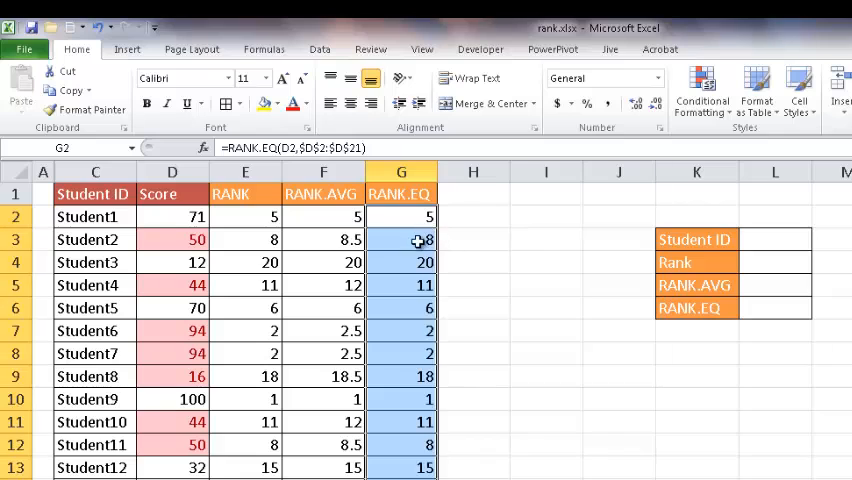
pyautogui.click(244, 284)
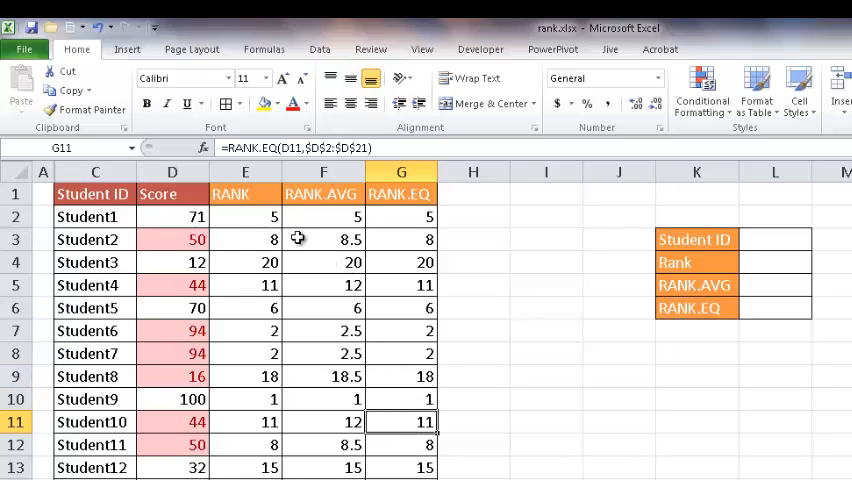
pyautogui.moveTo(322, 240)
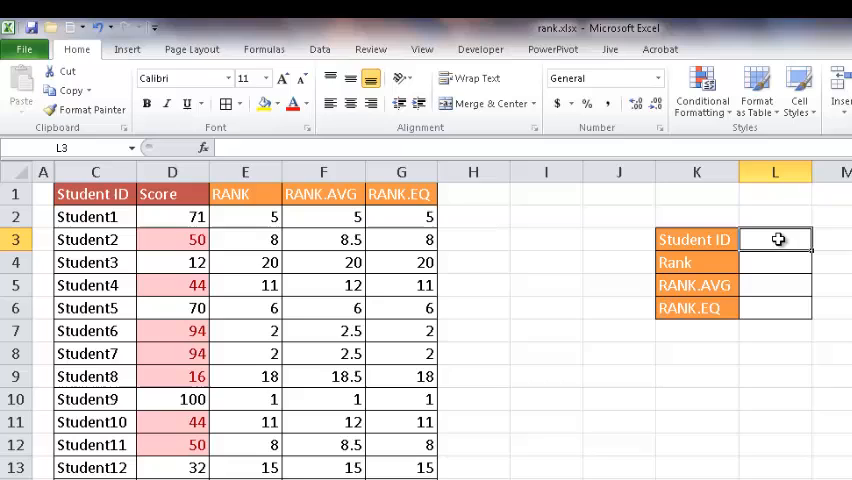
pyautogui.moveTo(762, 268)
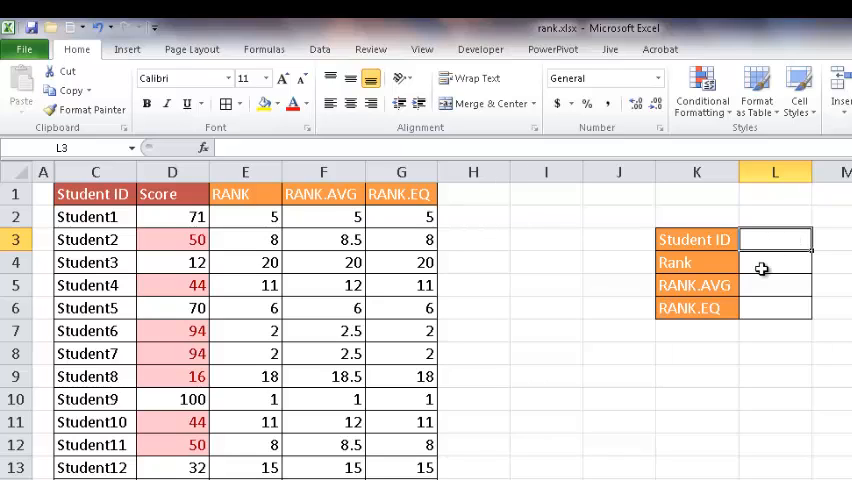
pyautogui.click(776, 308)
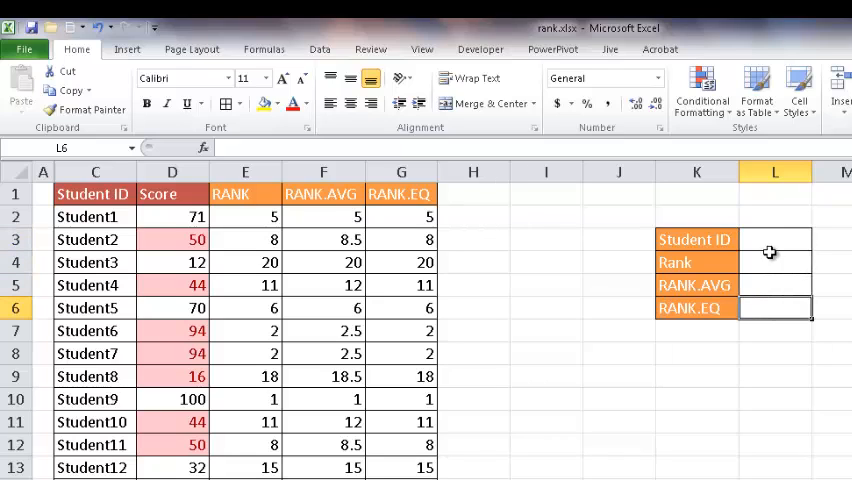
pyautogui.click(776, 240)
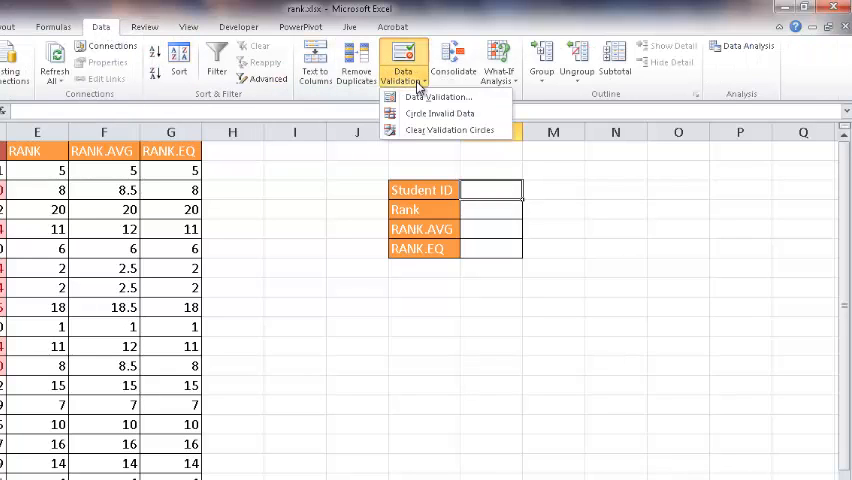
pyautogui.moveTo(442, 100)
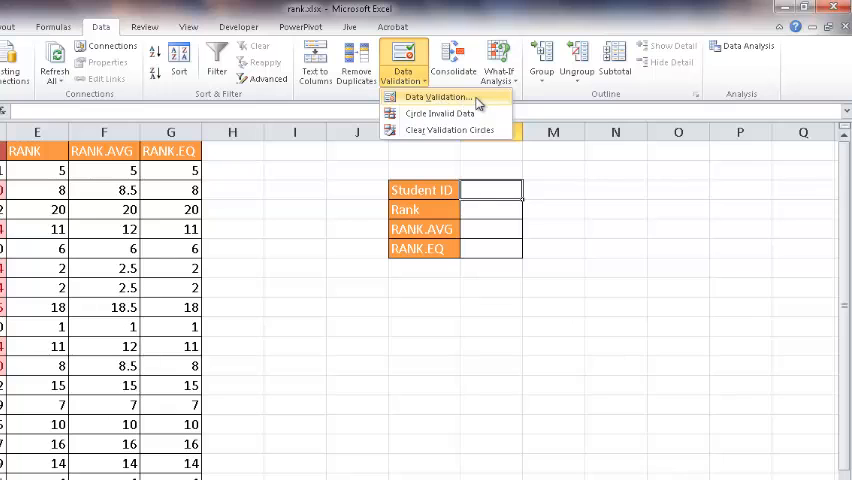
# - Apply list data validation sourced from $C$2:$C$21 to the Student ID cell L3
pyautogui.click(446, 96)
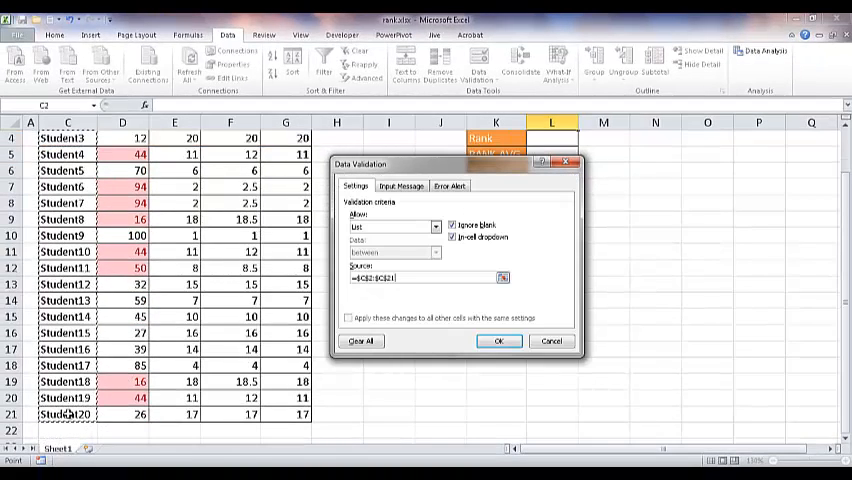
pyautogui.click(498, 340)
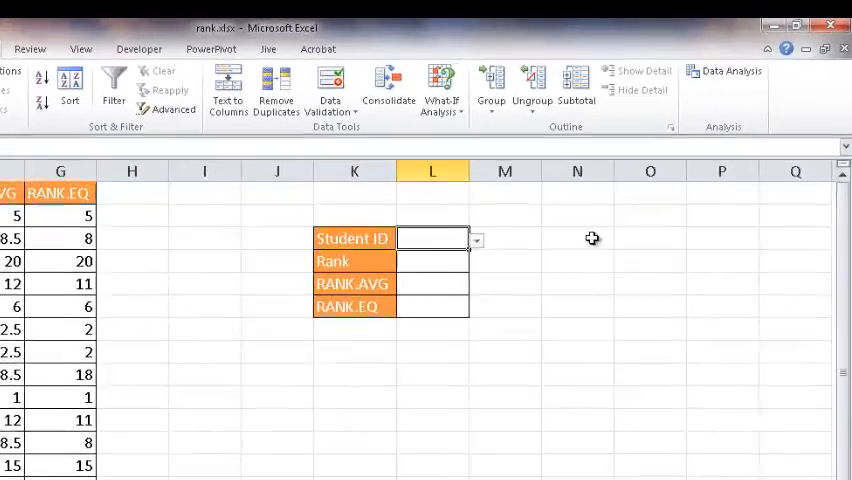
pyautogui.click(472, 240)
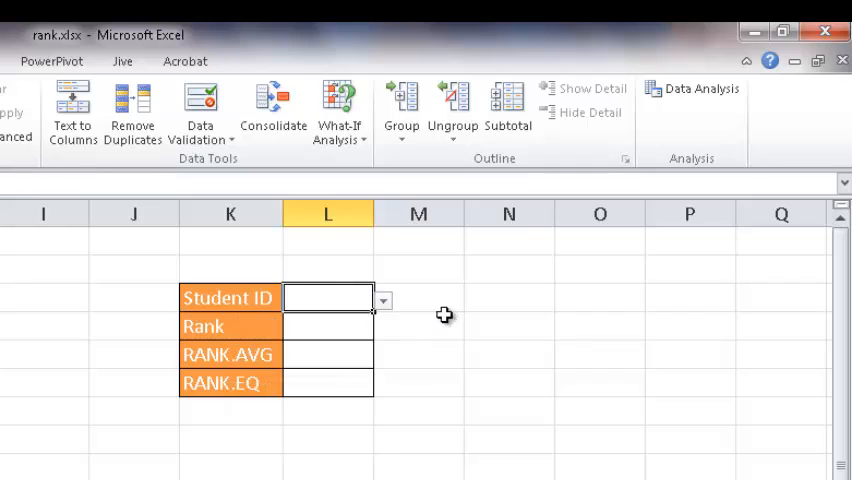
pyautogui.click(328, 328)
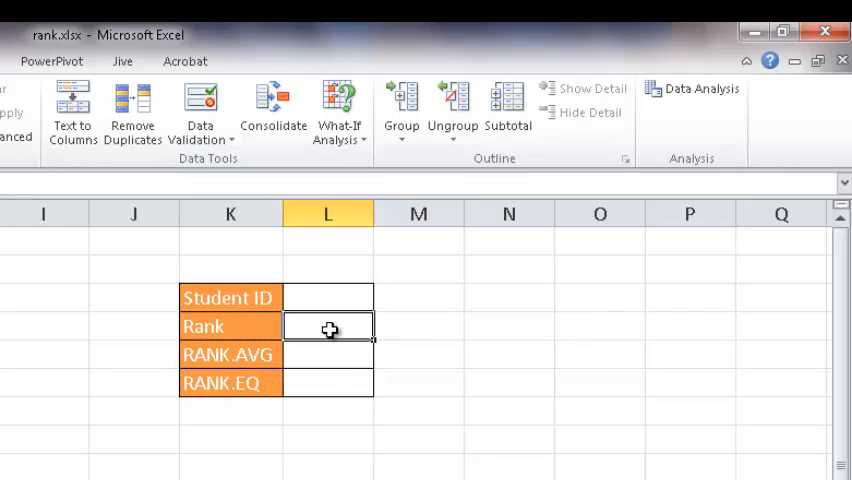
pyautogui.moveTo(324, 328)
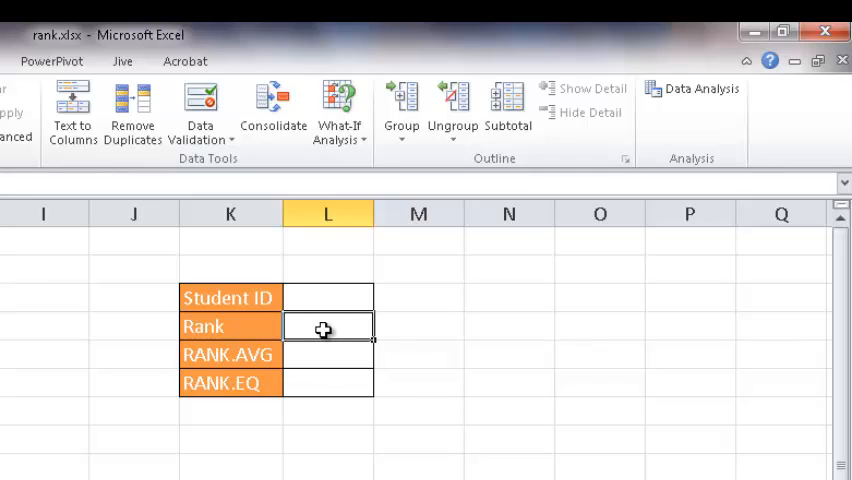
pyautogui.moveTo(332, 328)
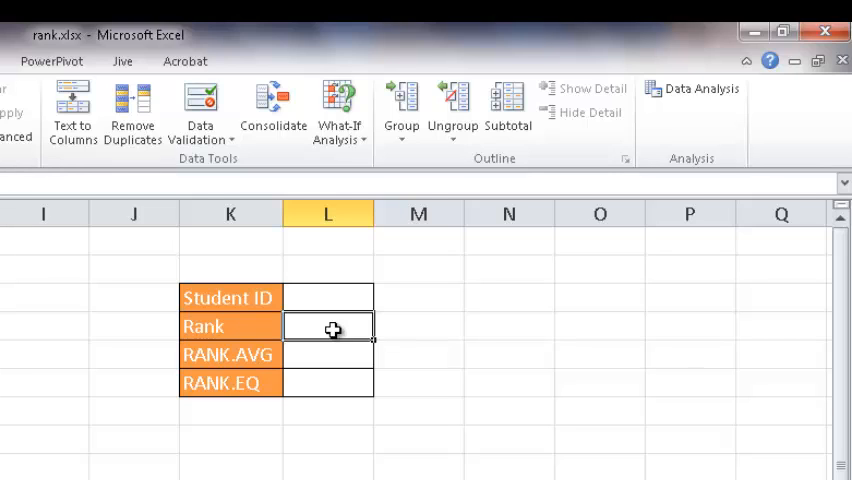
pyautogui.write('=RANK.AVG(')
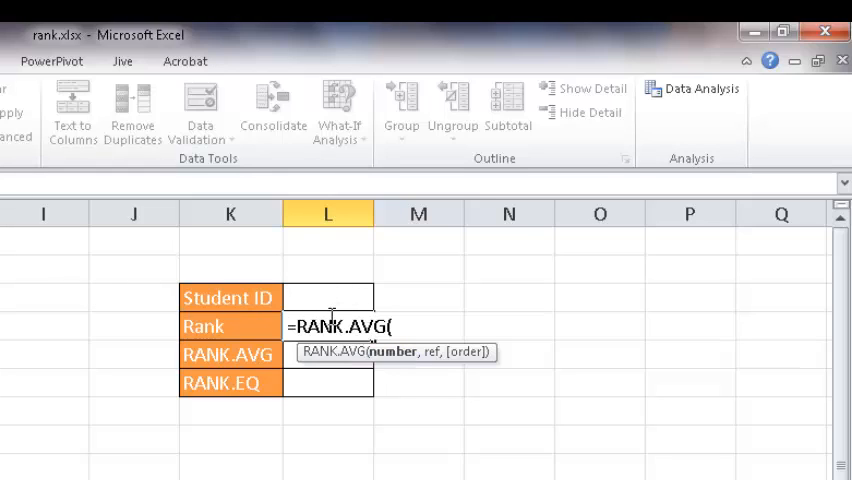
pyautogui.press('BackSpace')
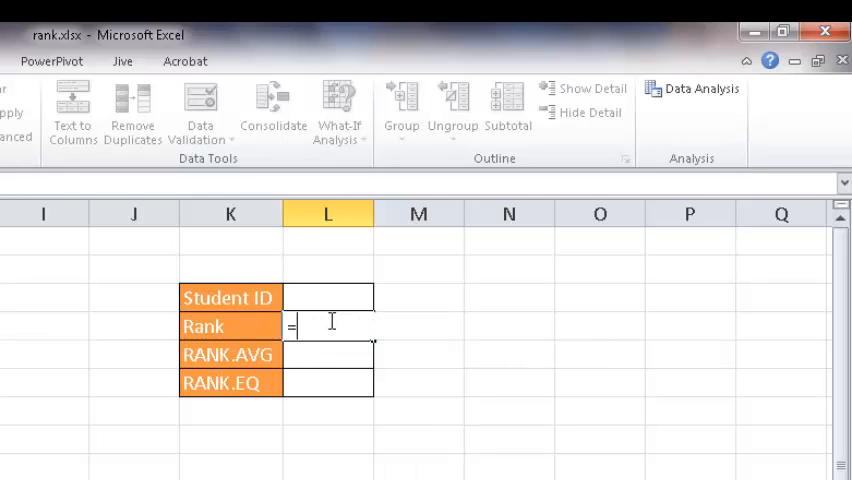
pyautogui.write('VLOOKUP(')
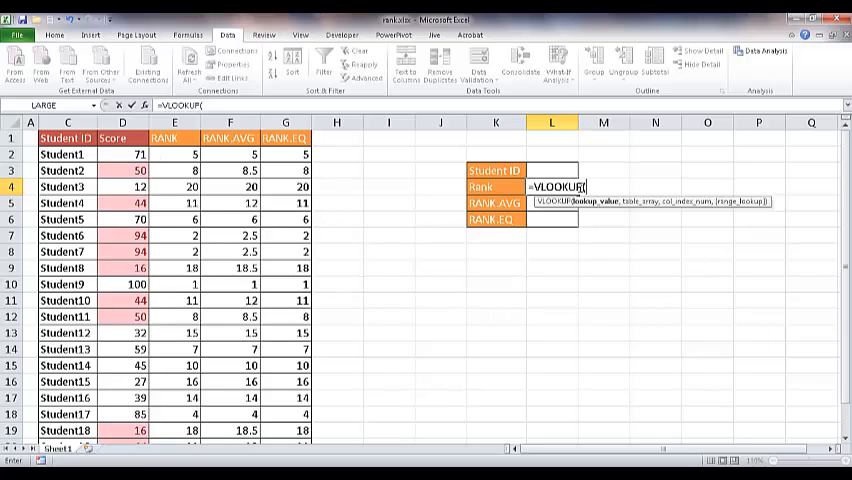
# - Build VLOOKUP in L4 with L3 as lookup value, absolute table $C$2:$D$21 and column index 2
pyautogui.click(552, 170)
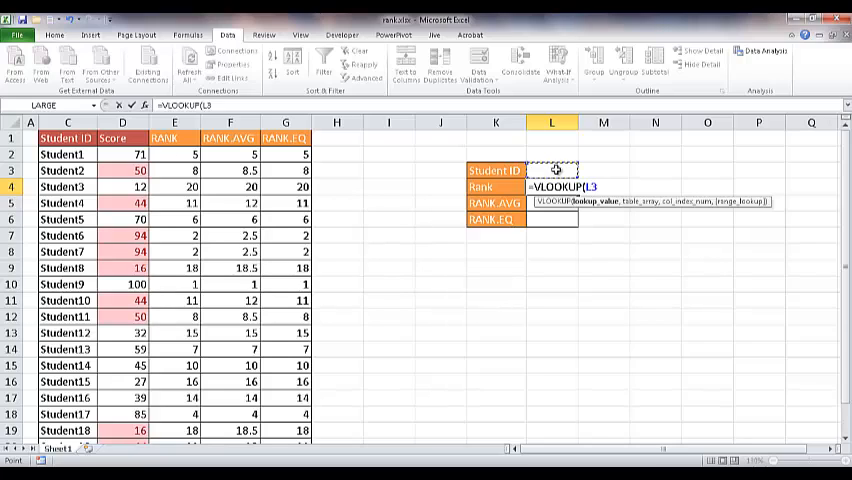
pyautogui.moveTo(526, 220)
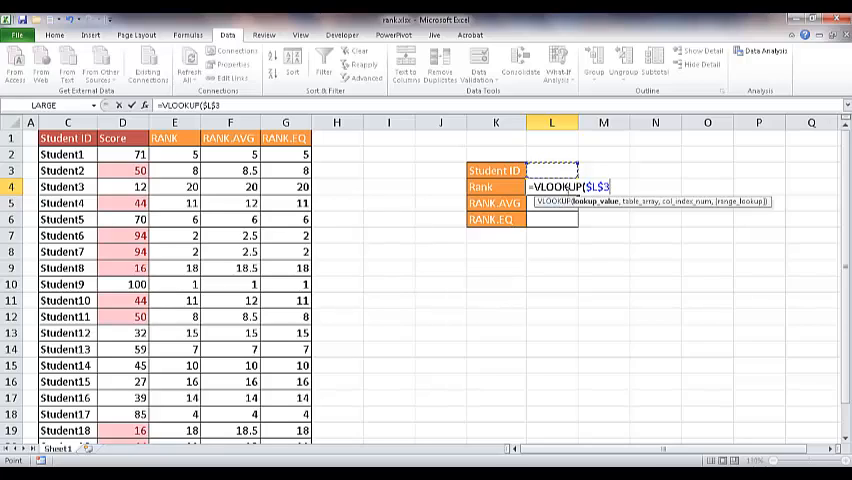
pyautogui.write(',C2:D21')
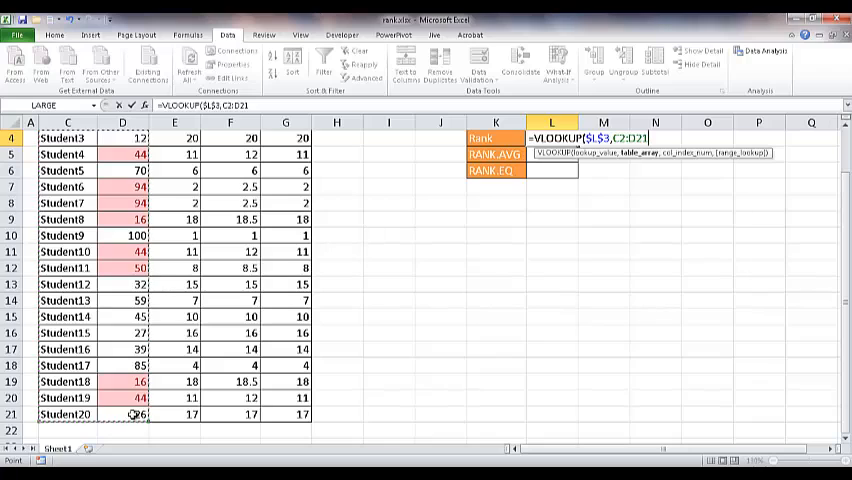
pyautogui.press('F4')
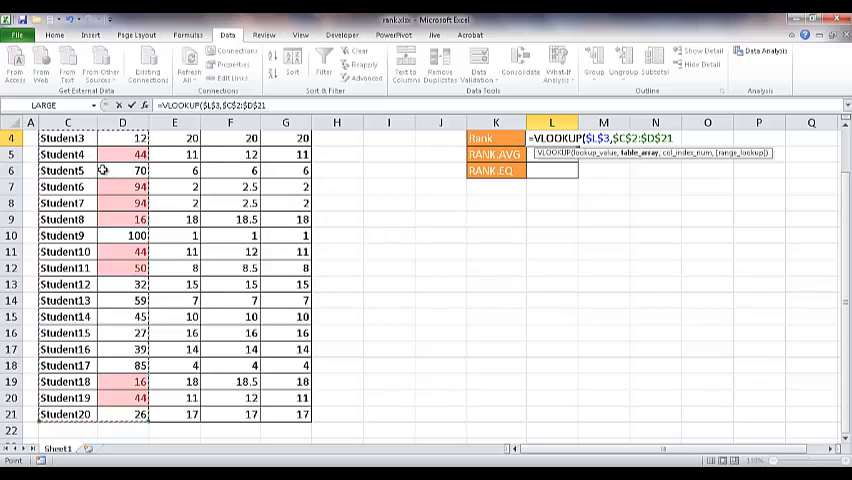
pyautogui.write(',')
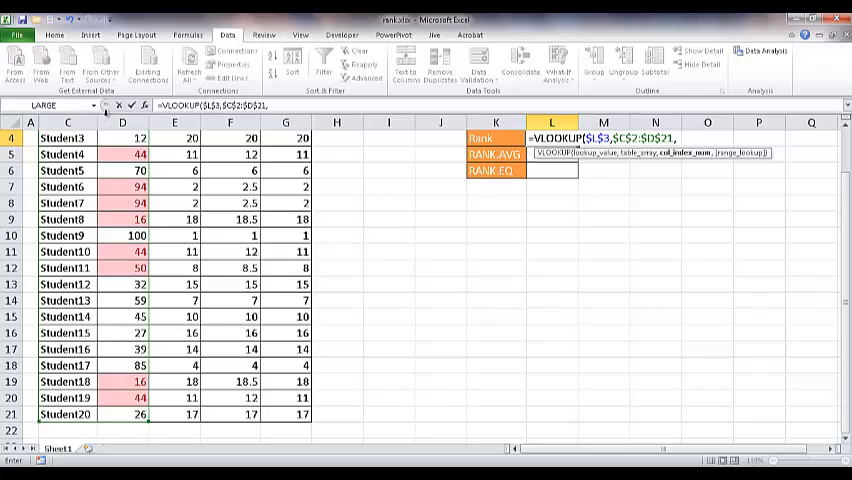
pyautogui.write('2')
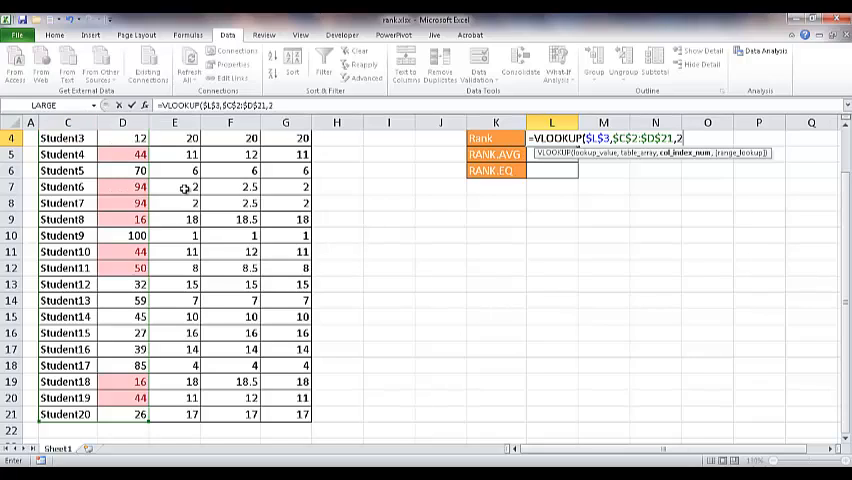
pyautogui.write(',')
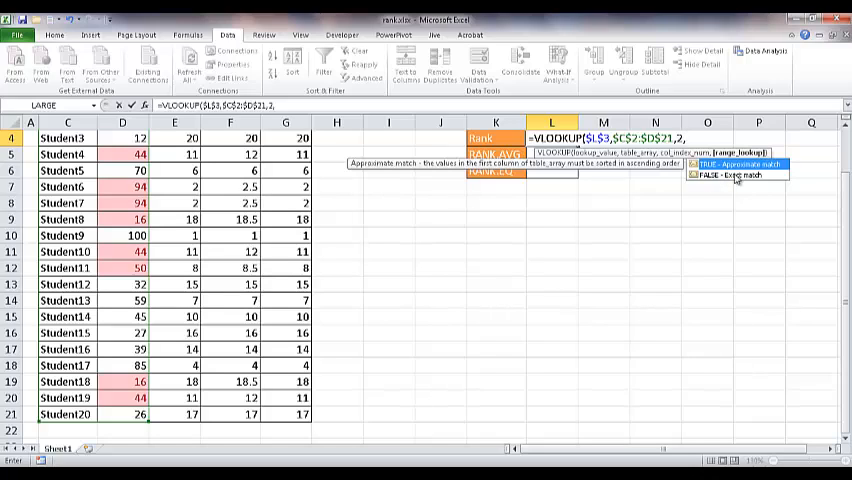
pyautogui.moveTo(738, 180)
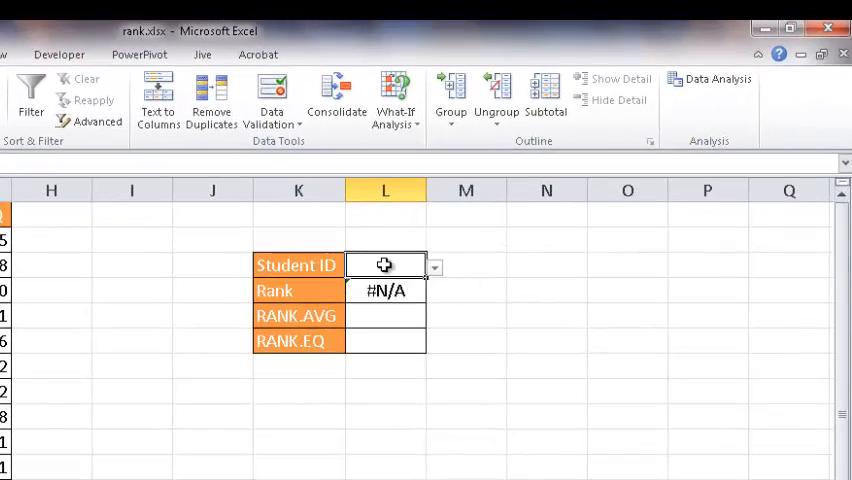
# - Pick Student1, then Student5, from the Student ID dropdown
pyautogui.click(436, 264)
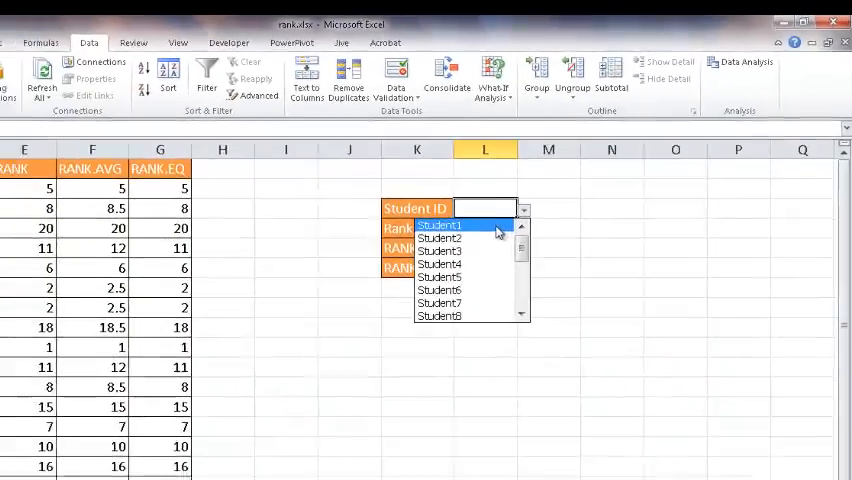
pyautogui.click(446, 224)
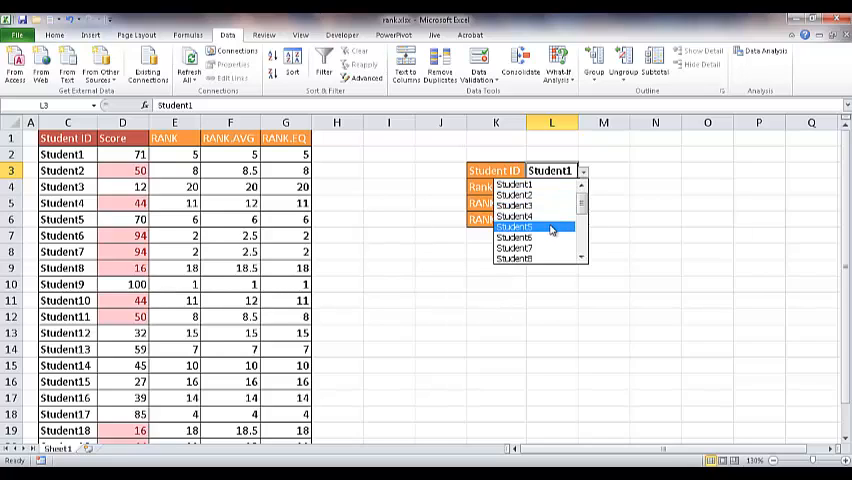
pyautogui.click(532, 228)
pyautogui.write('=RANK(VLOOKUP($L$3,$C$2:$D$21,2,FALSE),$D$2:$D$21)')
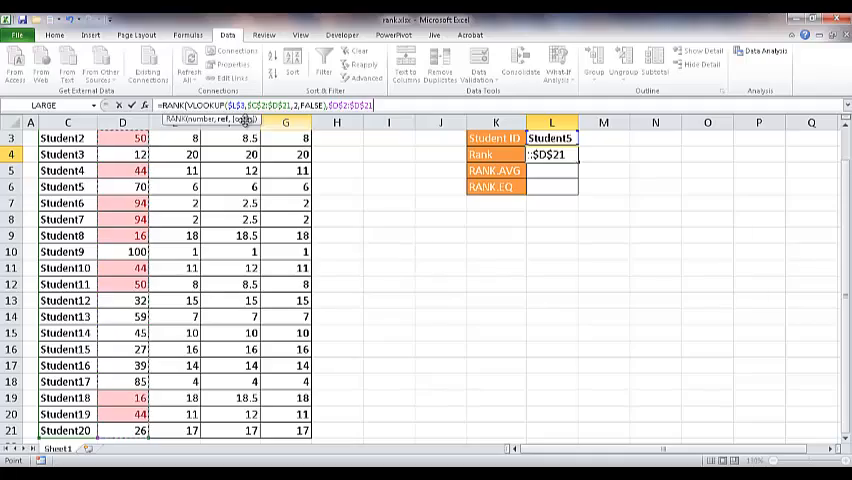
# - Nest the VLOOKUP in RANK against $D$2:$D$21 and accept the correction, giving Student5 rank 6
pyautogui.press('Enter')
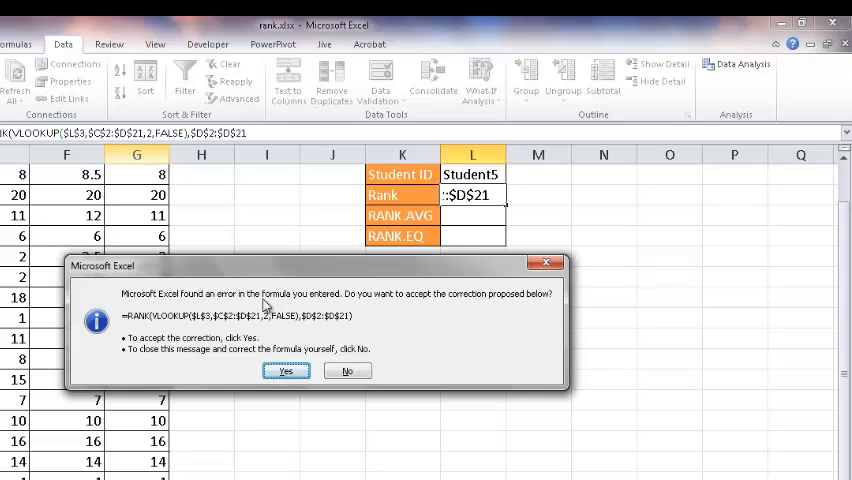
pyautogui.moveTo(270, 304)
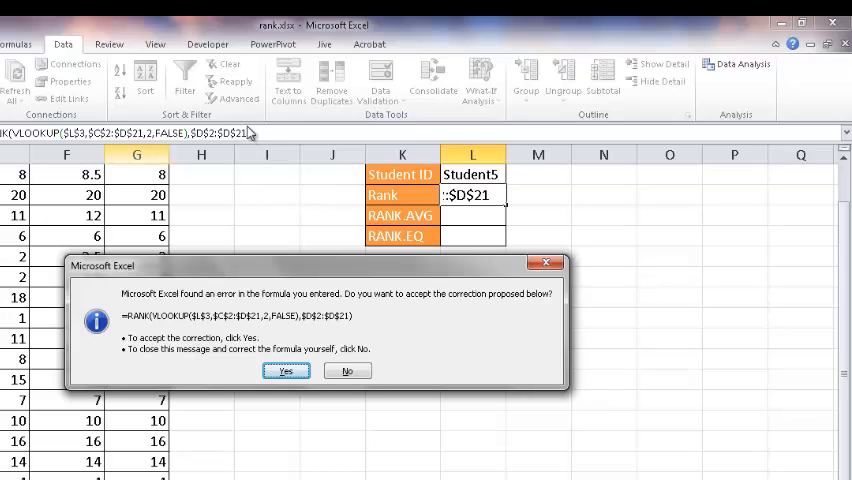
pyautogui.moveTo(352, 324)
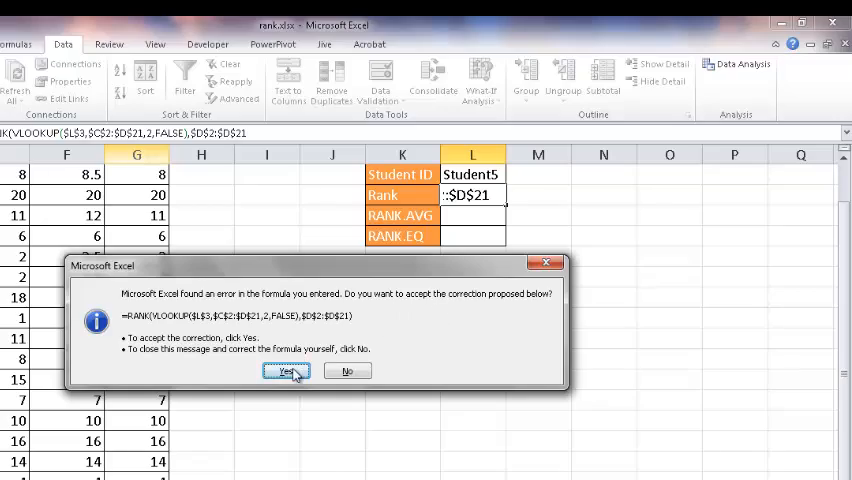
pyautogui.click(288, 372)
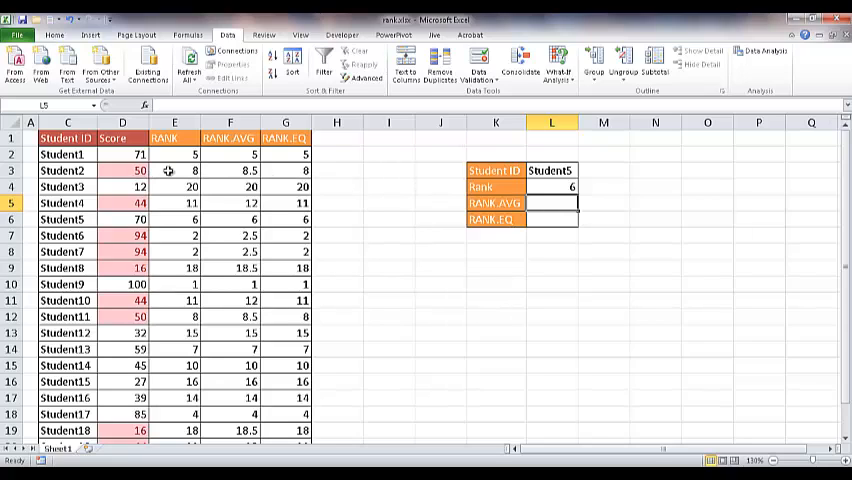
# - Choose Student2 in L3 and fill the rank formula from L4 down into L5 and L6
pyautogui.click(554, 170)
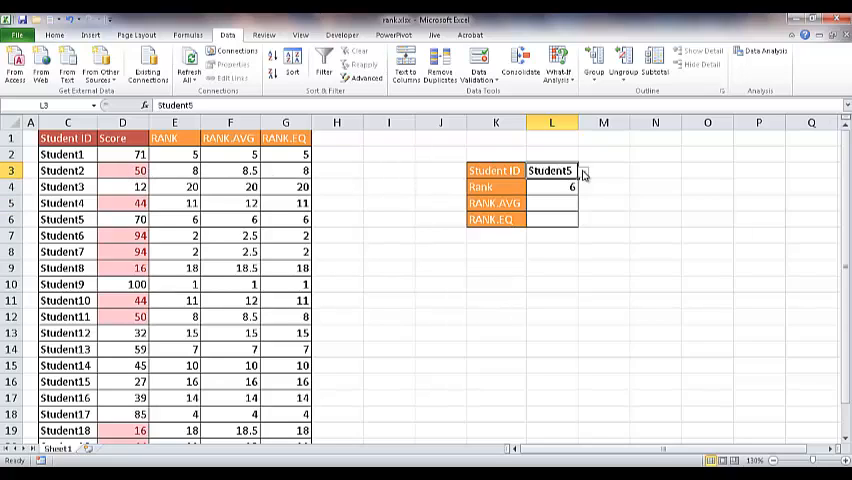
pyautogui.click(584, 170)
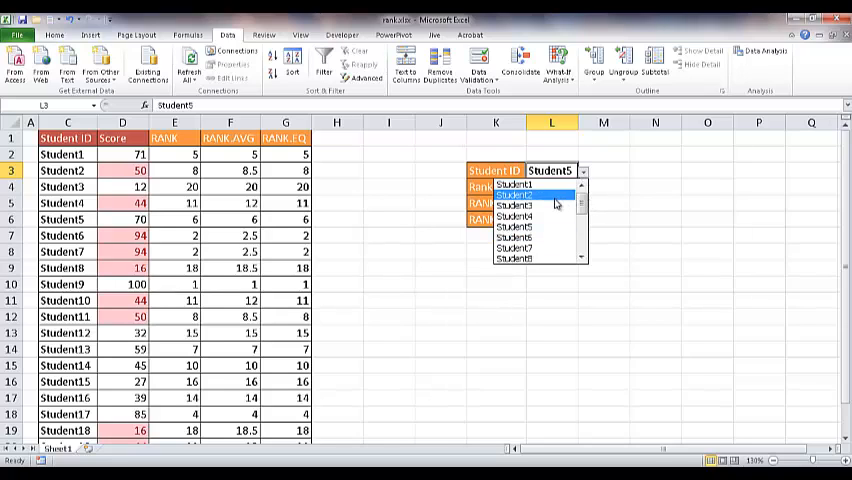
pyautogui.click(520, 200)
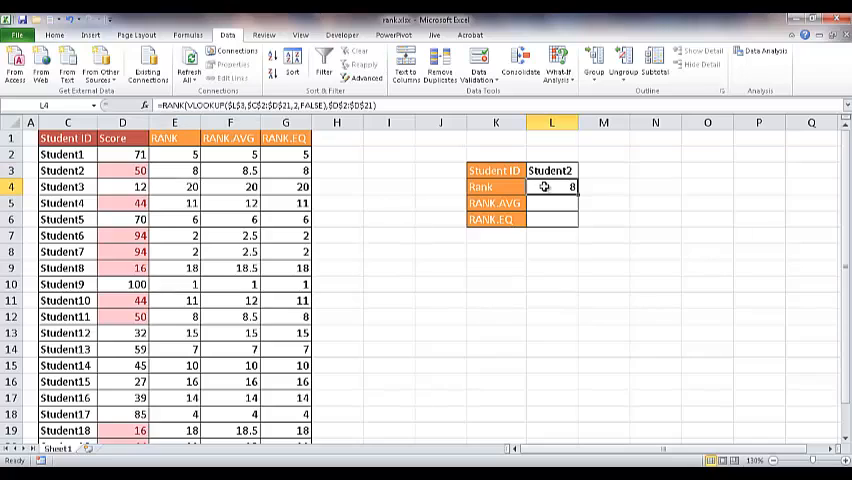
pyautogui.moveTo(552, 188); pyautogui.dragTo(552, 220)
pyautogui.write('.avg')
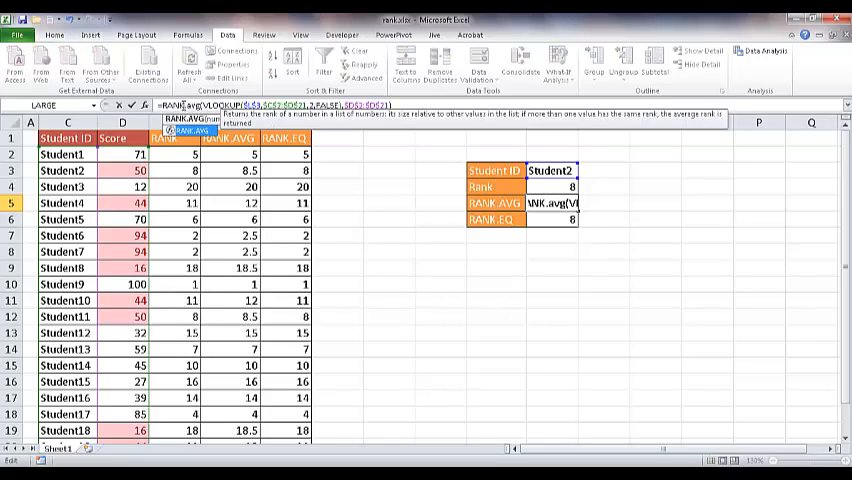
# - Switch L5 to RANK.AVG and L6 to RANK.EQ, showing 8.5 and 8 for Student2
pyautogui.press('Enter')
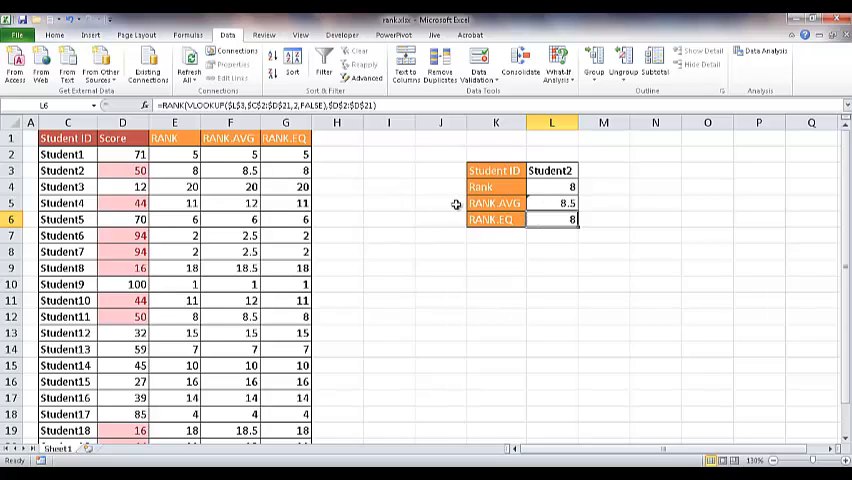
pyautogui.write('=RANK.(VL')
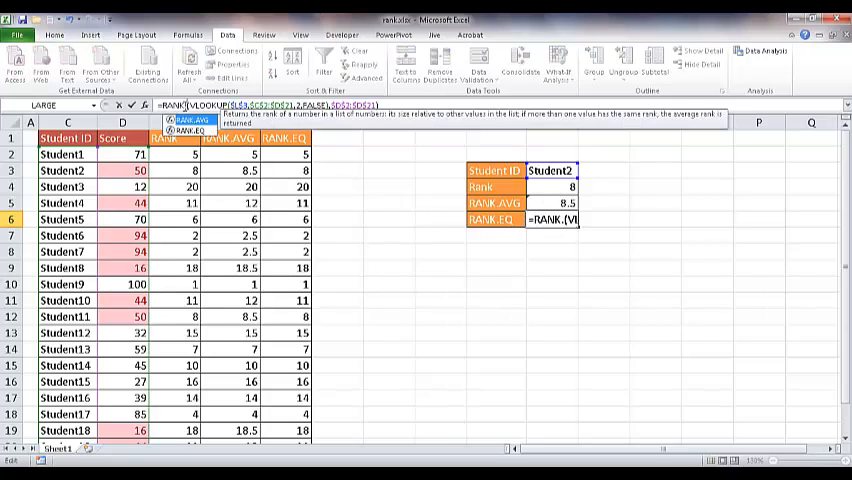
pyautogui.press('Enter')
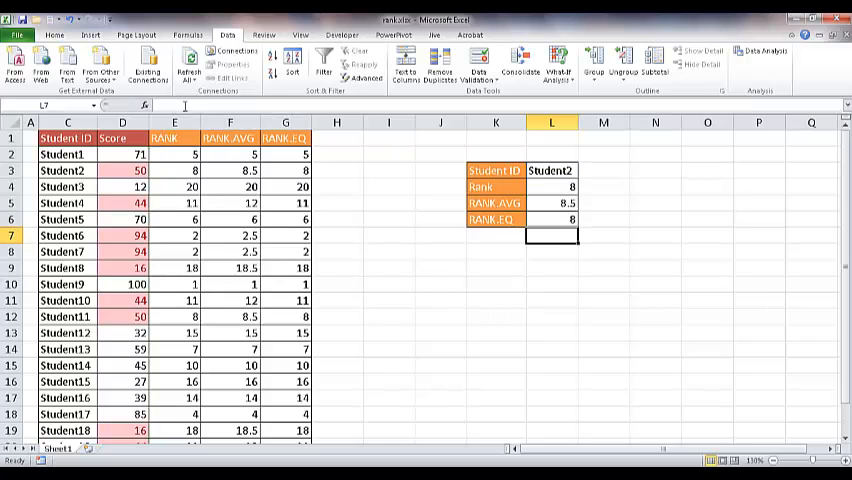
pyautogui.click(552, 220)
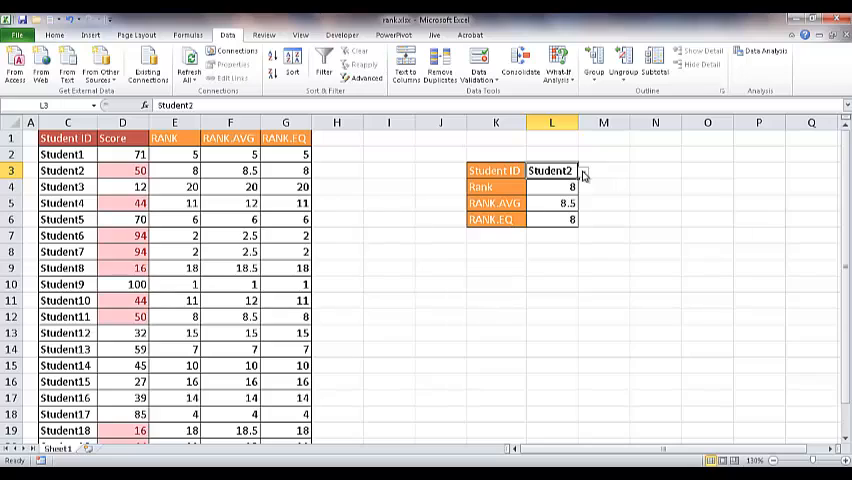
# - Pick Student18 from the L3 dropdown, updating the panel to 18, 18.5 and 18
pyautogui.click(582, 170)
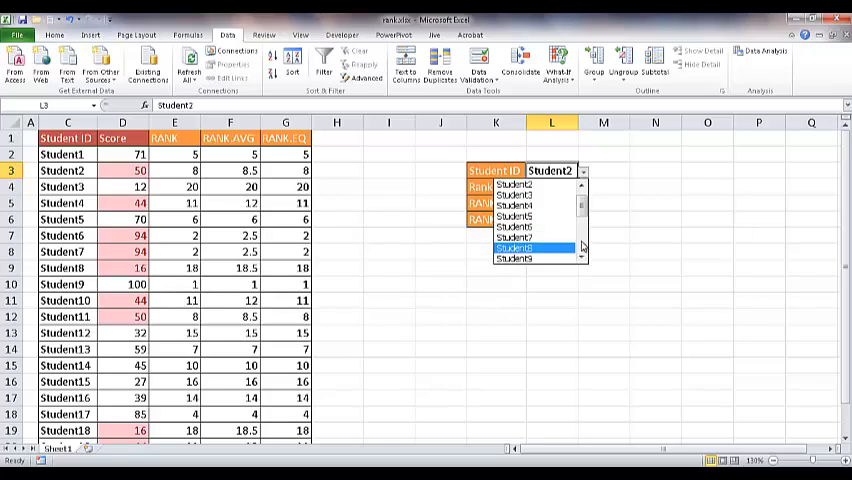
pyautogui.scroll(-3)
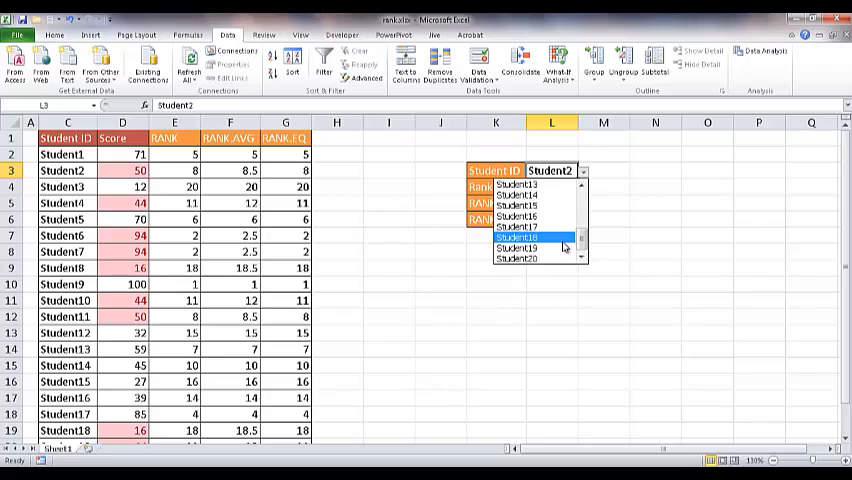
pyautogui.click(520, 236)
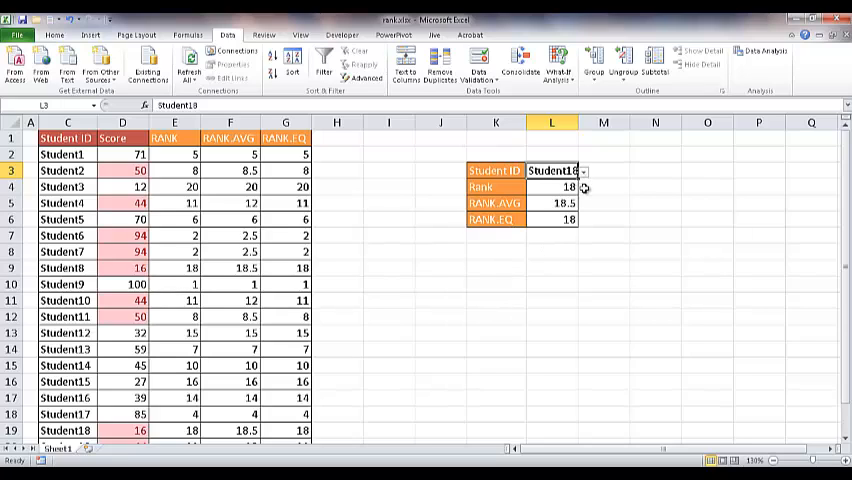
pyautogui.click(584, 172)
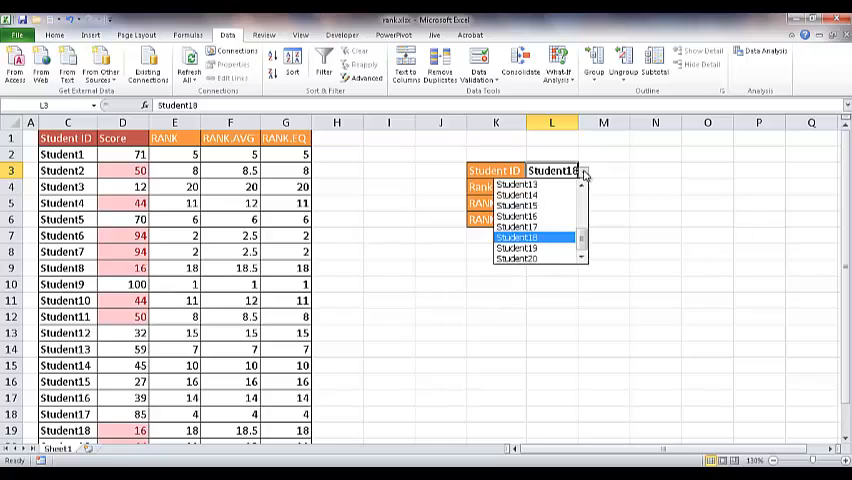